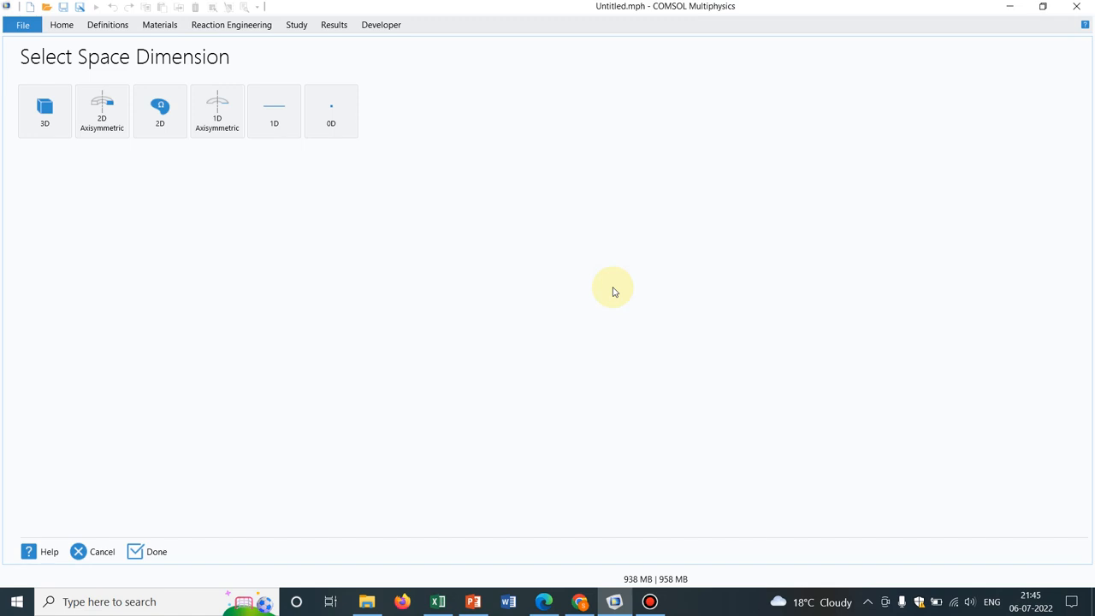
- Browse the space-dimension tiles in the Model Wizard before settling on 0D
left_click(330, 111)
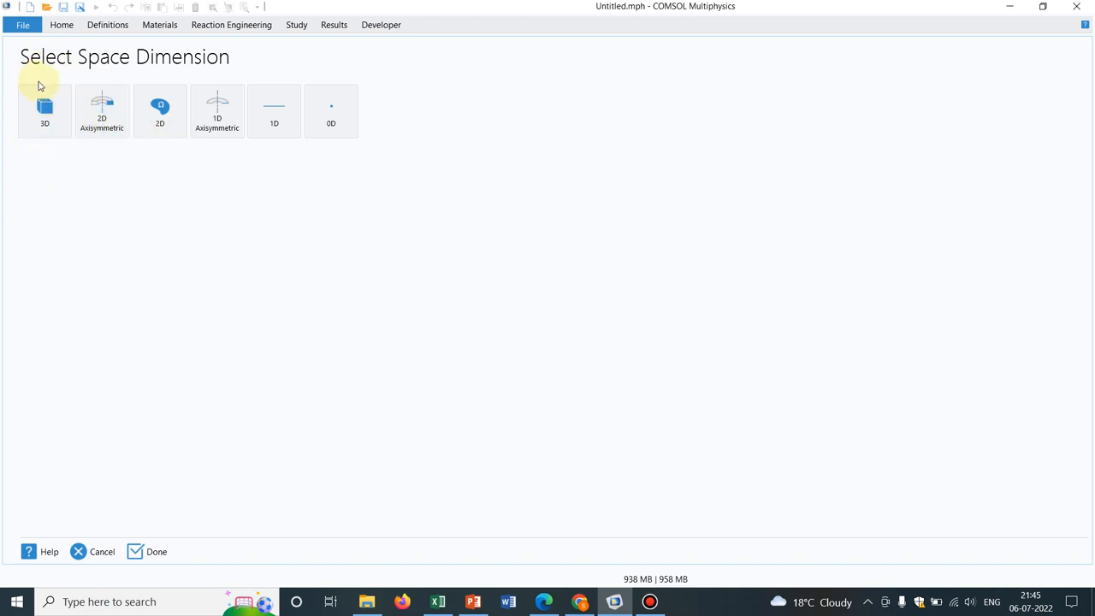
mouse_move(37, 185)
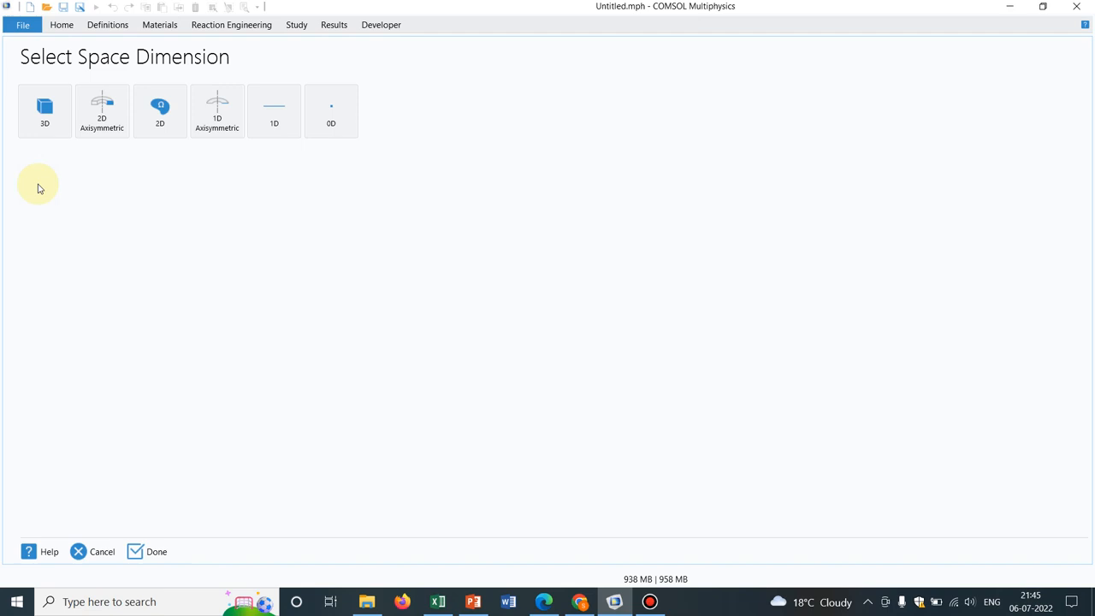
mouse_move(180, 147)
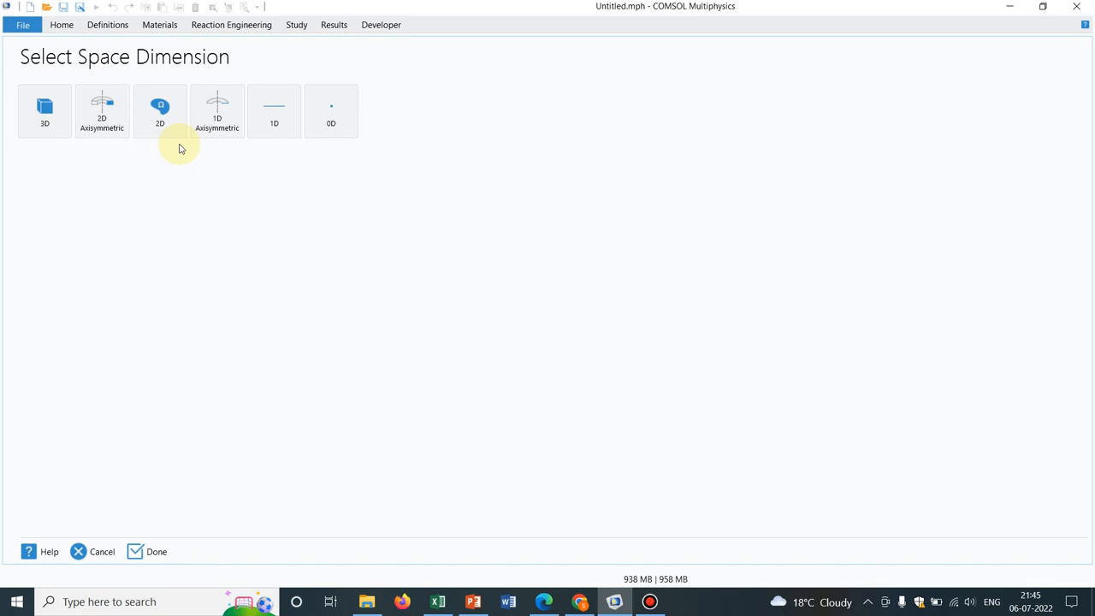
mouse_move(183, 231)
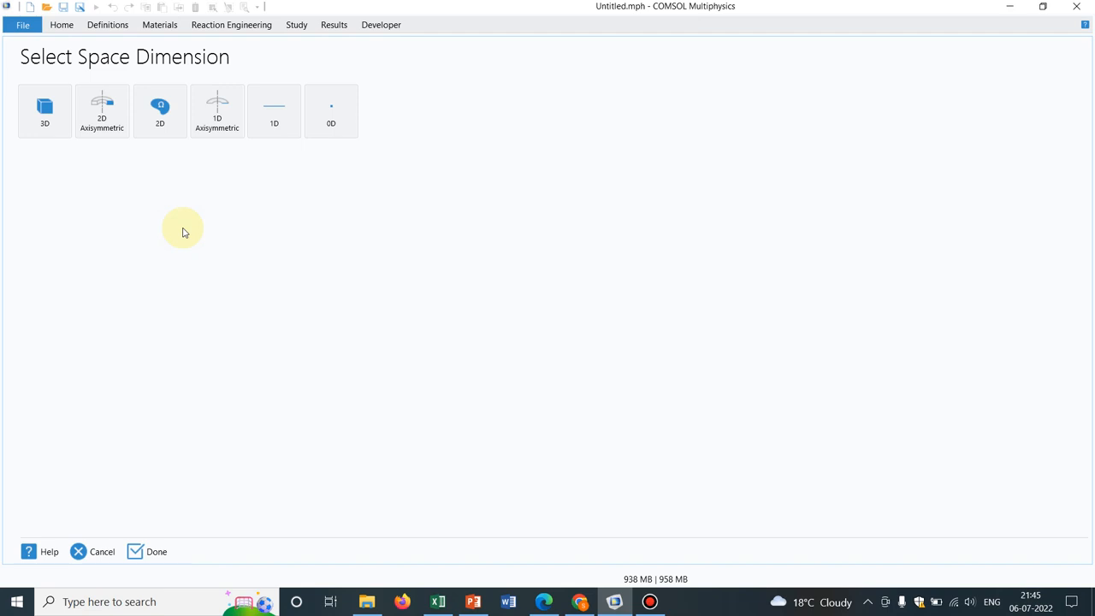
left_click(159, 111)
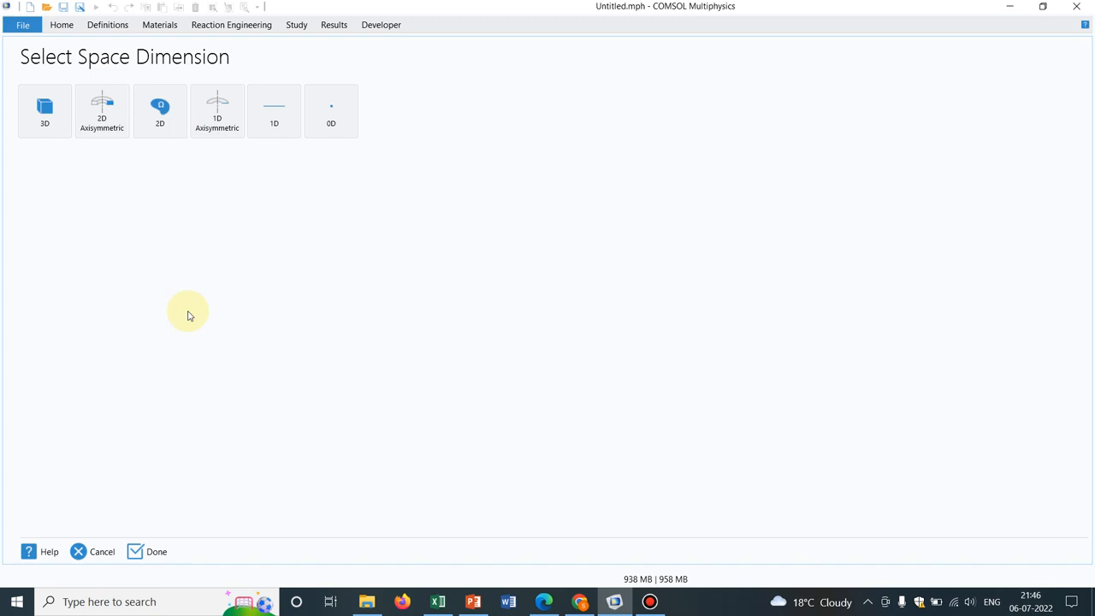
mouse_move(108, 174)
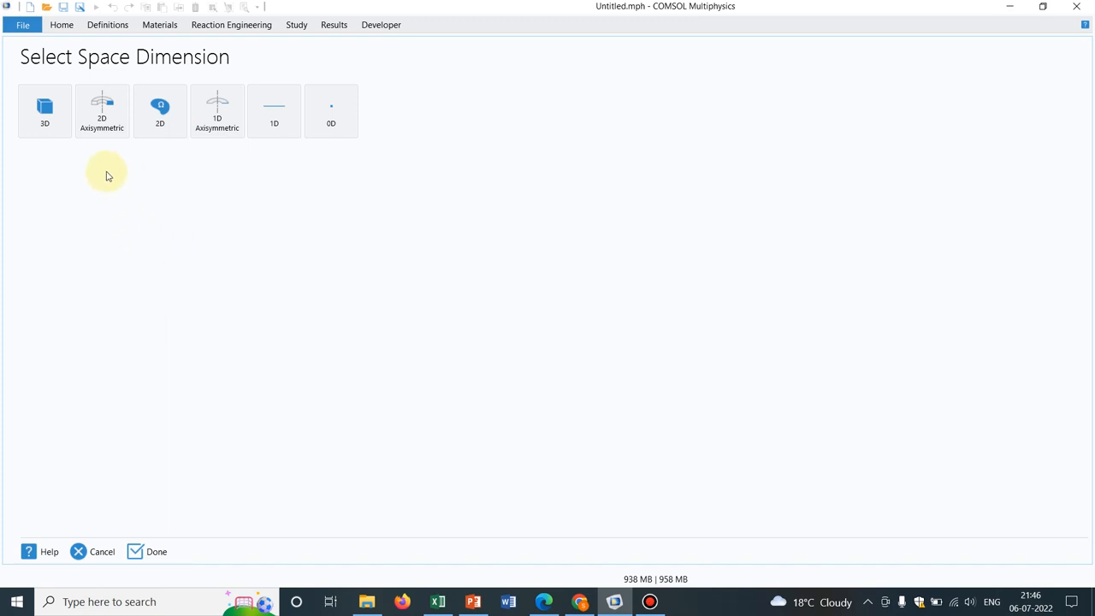
mouse_move(287, 306)
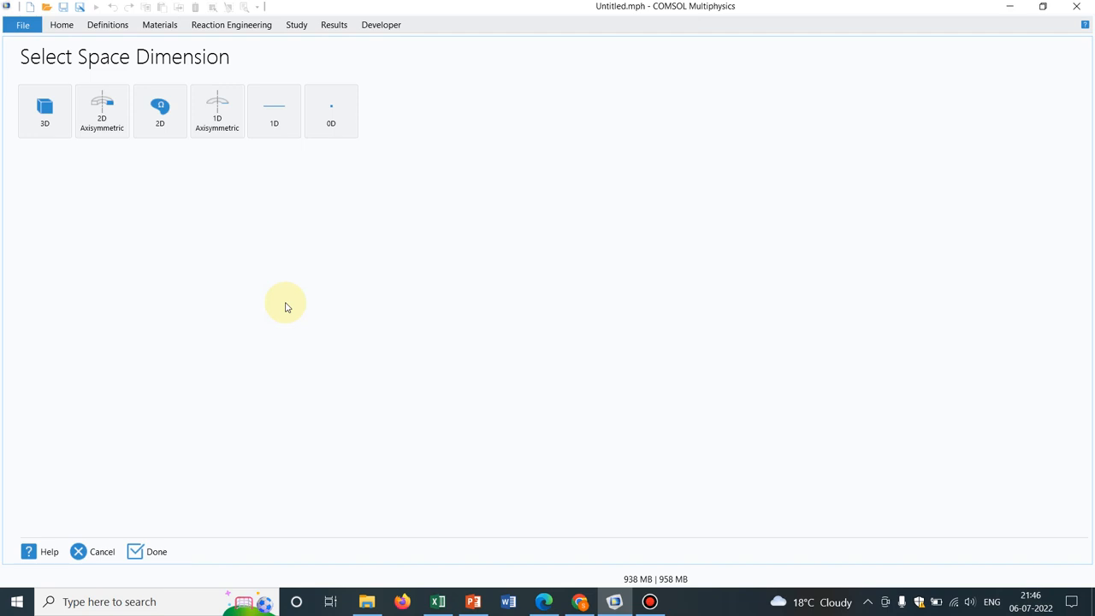
mouse_move(239, 279)
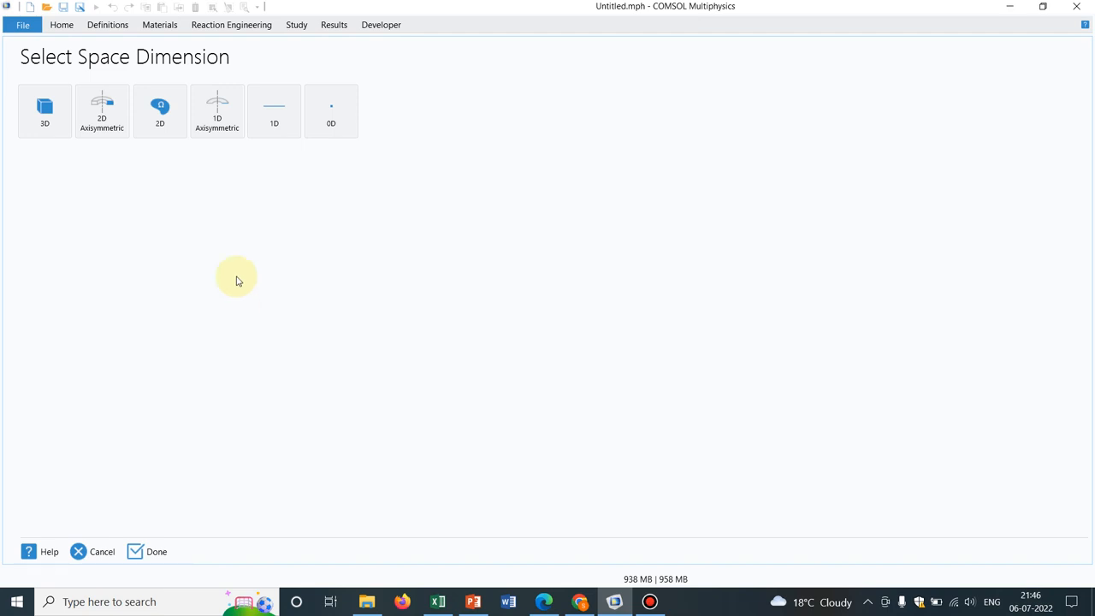
mouse_move(212, 178)
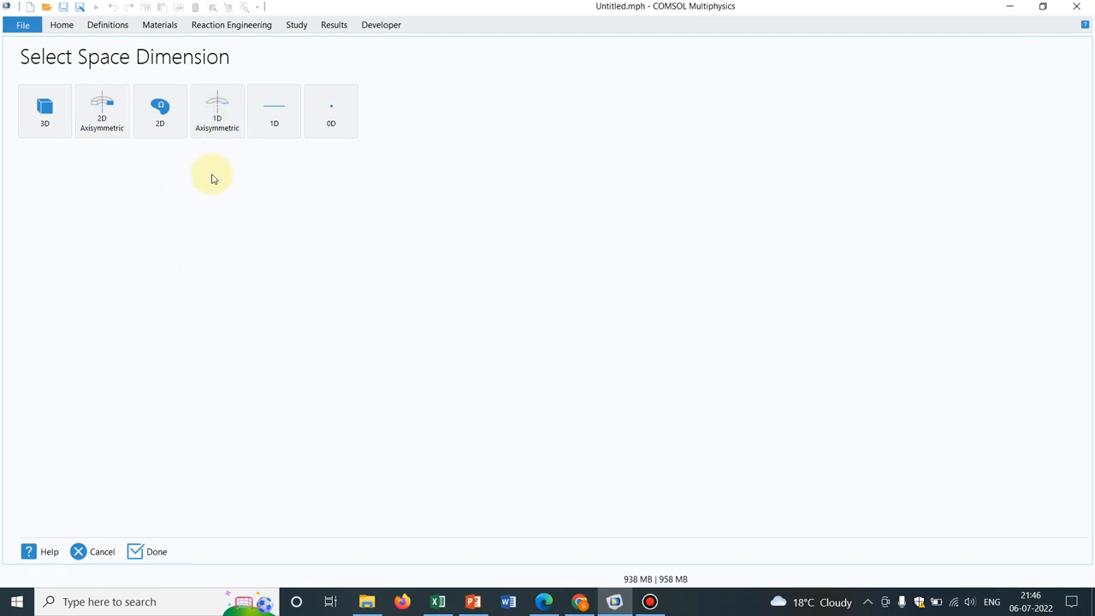
mouse_move(192, 315)
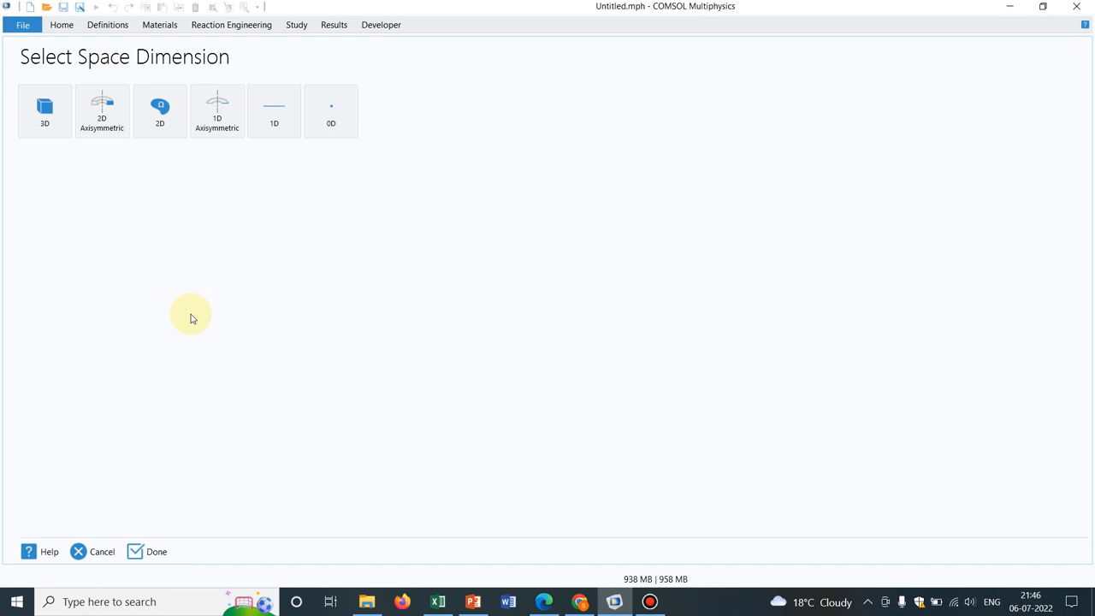
left_click(103, 111)
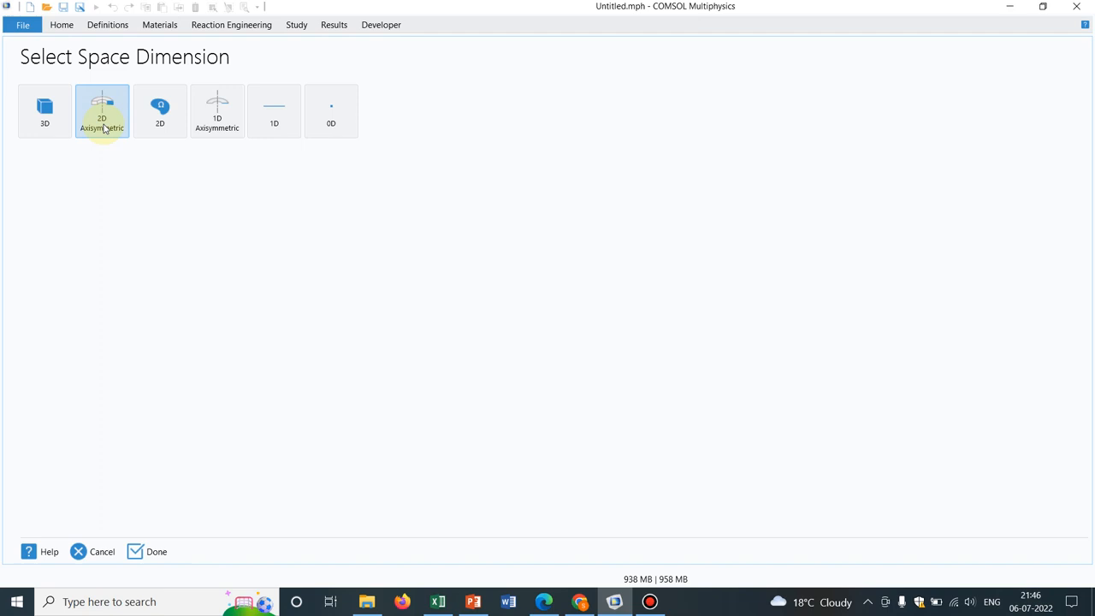
mouse_move(105, 185)
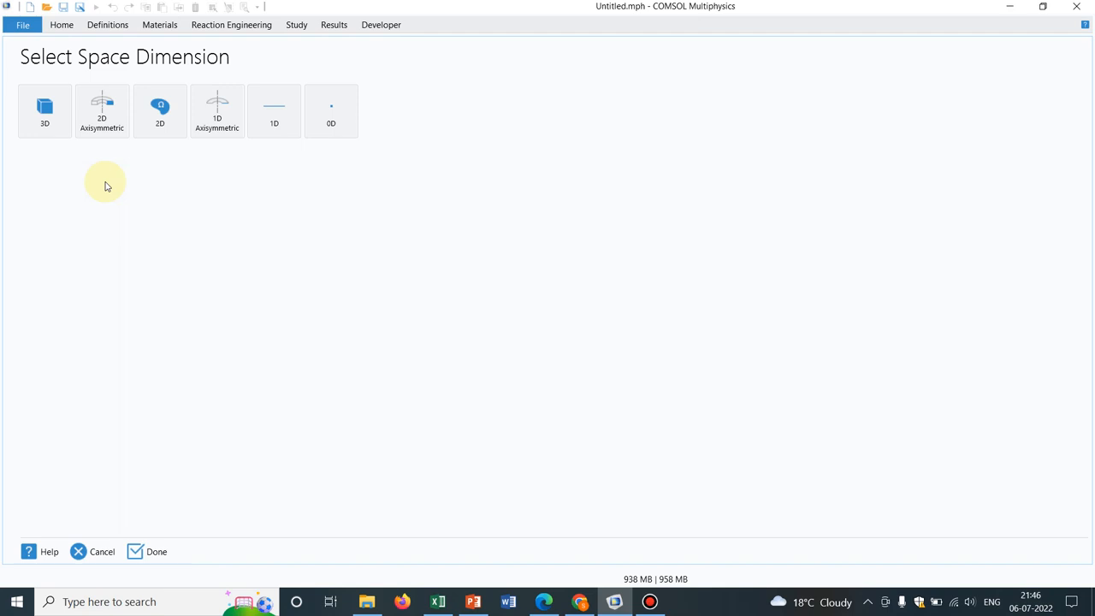
mouse_move(240, 209)
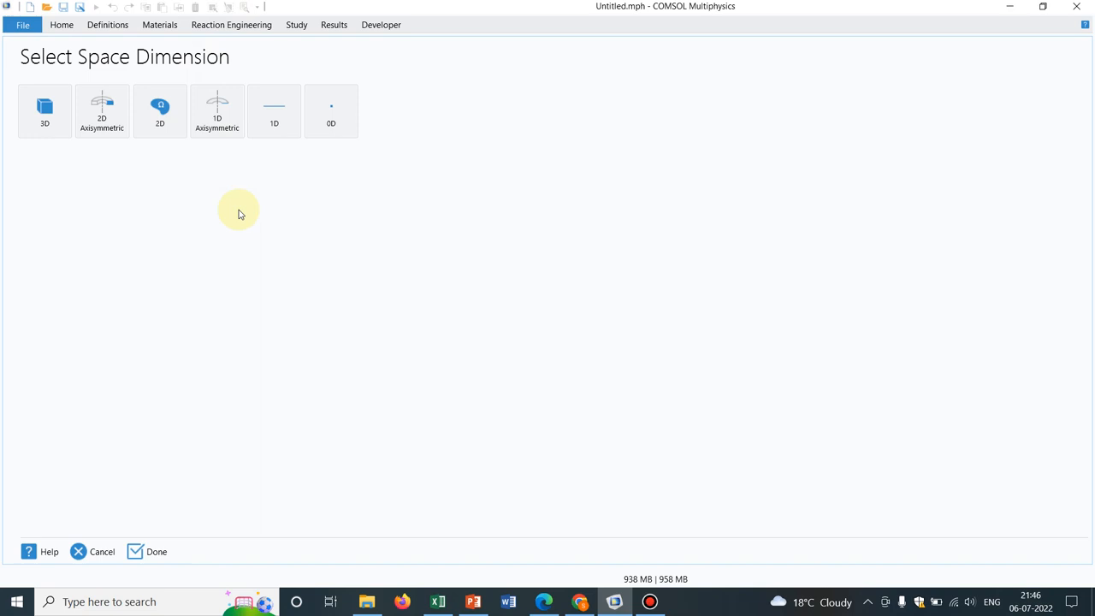
left_click(216, 110)
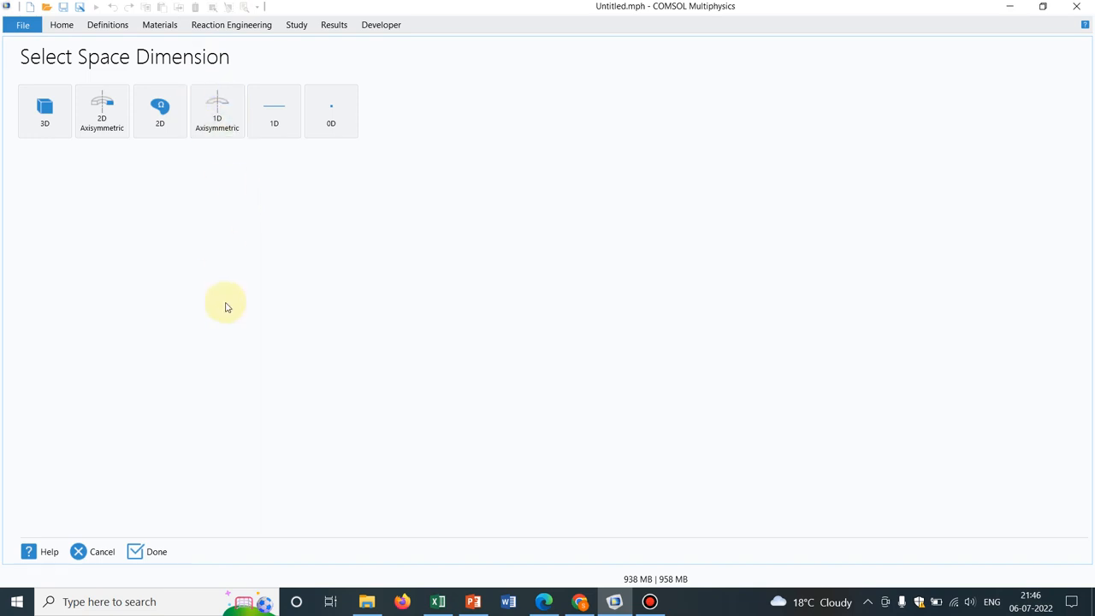
left_click(332, 110)
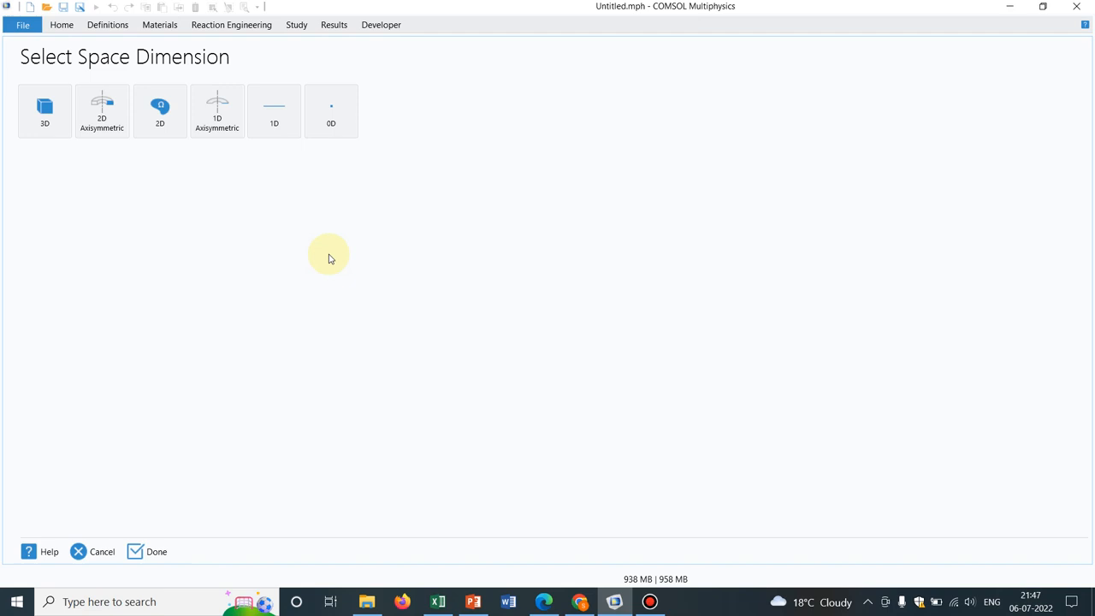
mouse_move(341, 249)
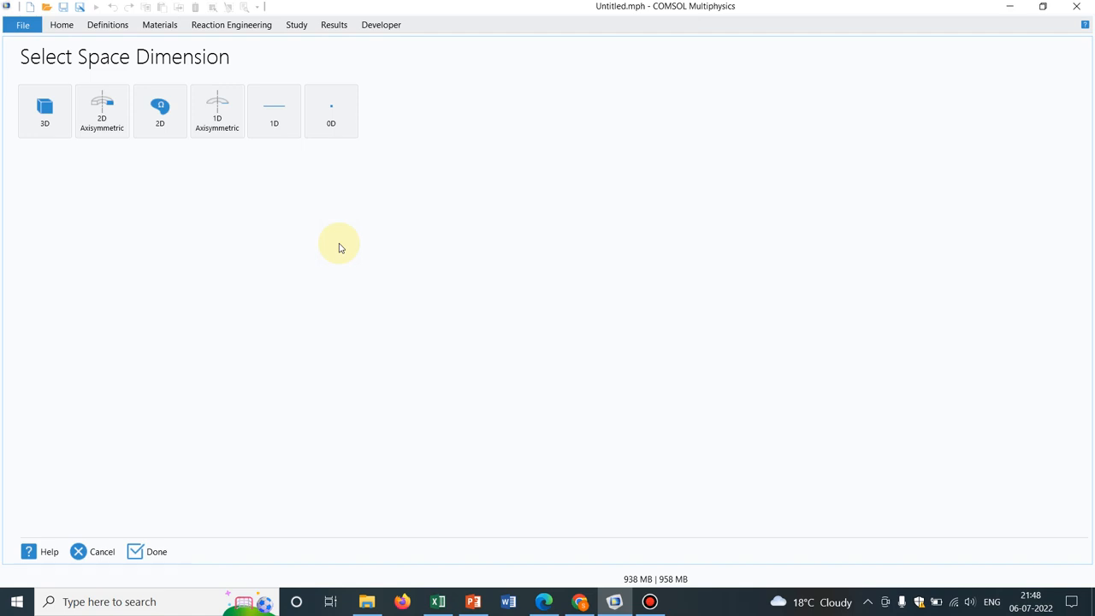
left_click(332, 109)
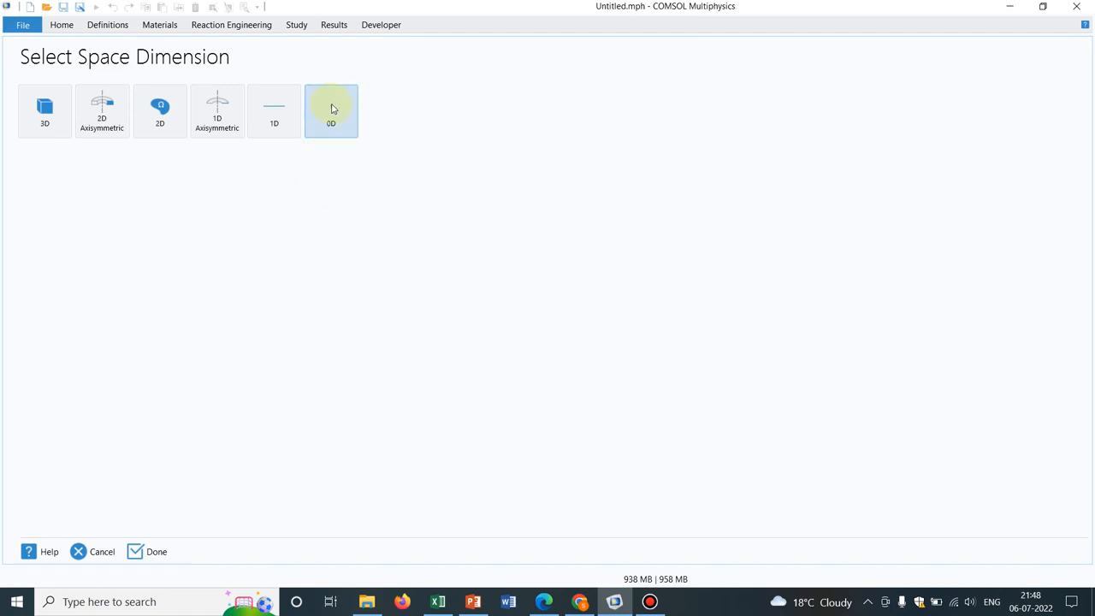
- Choose 0D and expand the physics tree on the Select Physics page
left_click(332, 110)
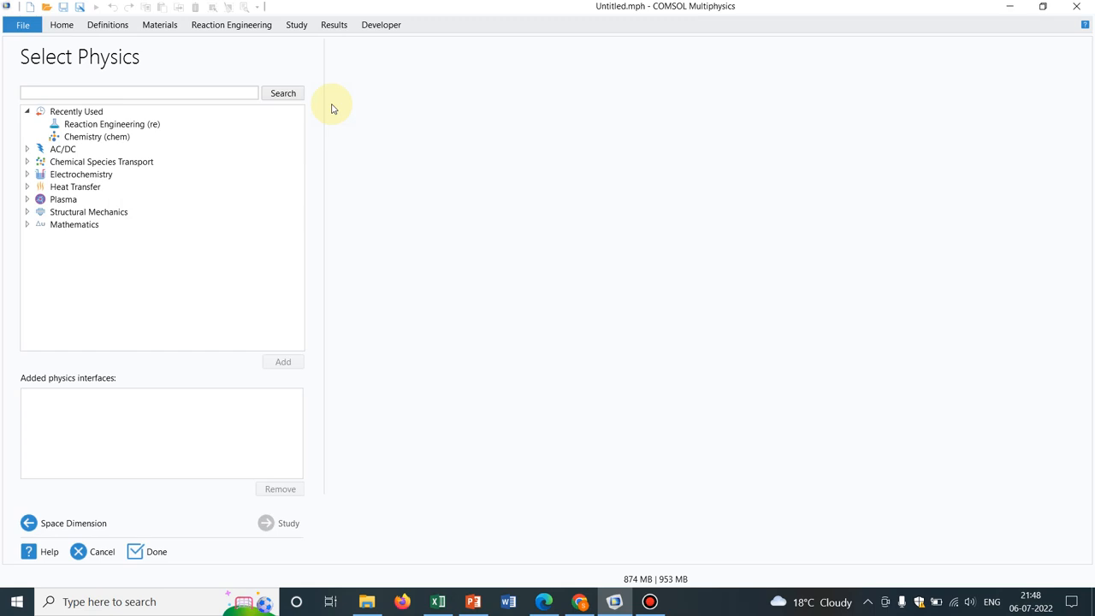
left_click(101, 161)
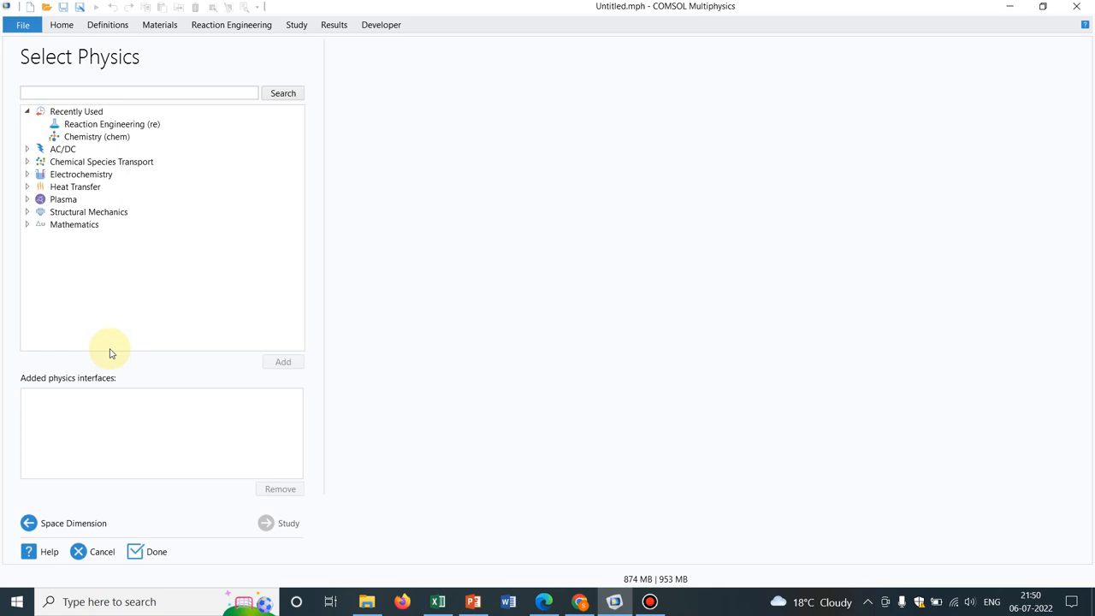
left_click(62, 149)
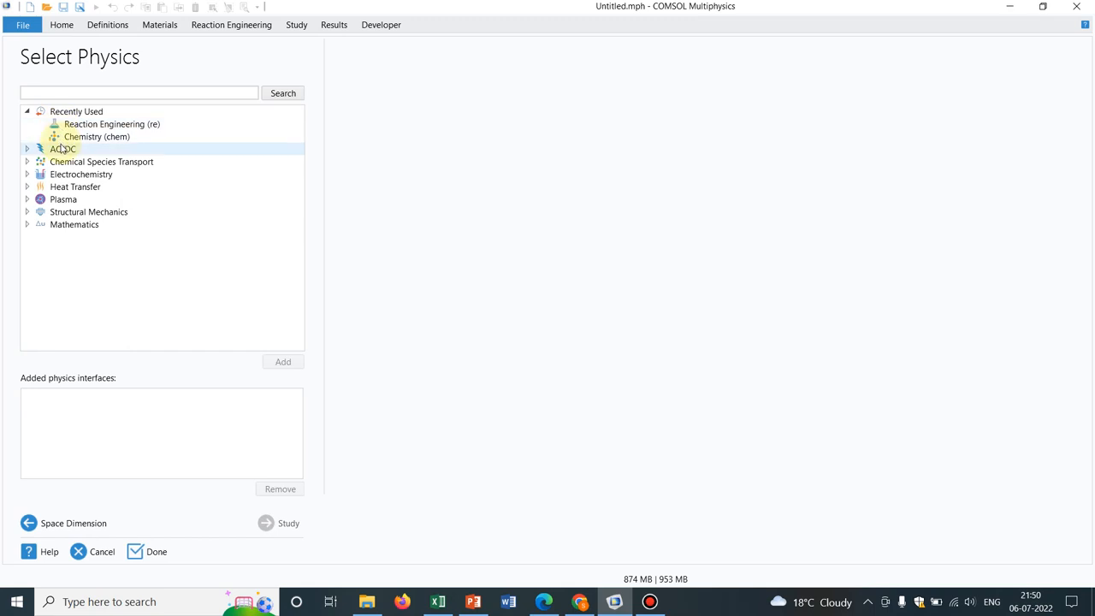
- Add the Reaction Engineering interface and a Time Dependent study
left_click(111, 124)
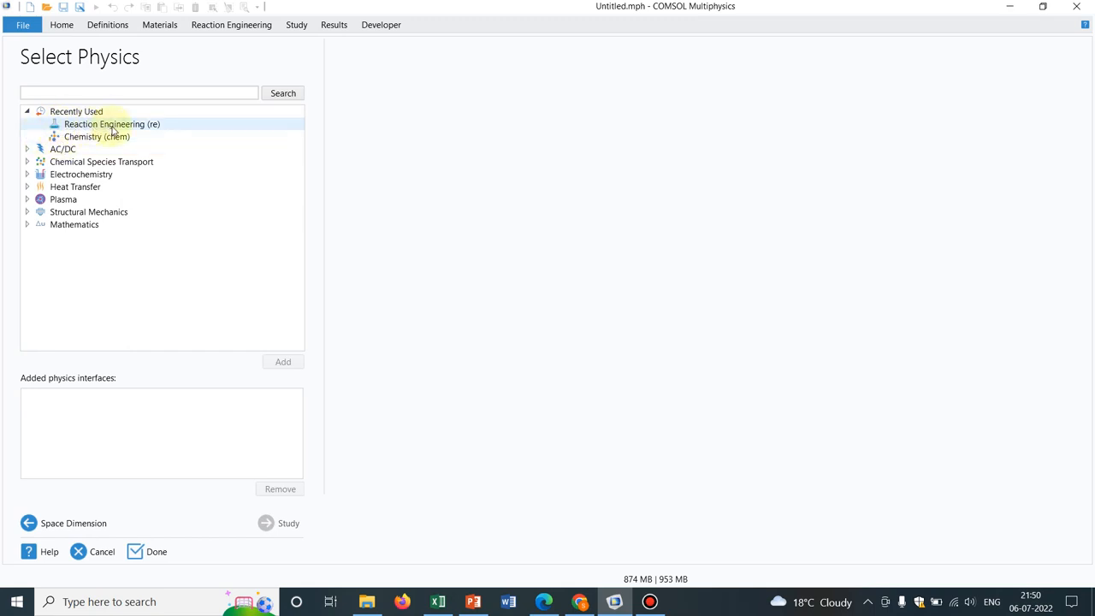
left_click(113, 123)
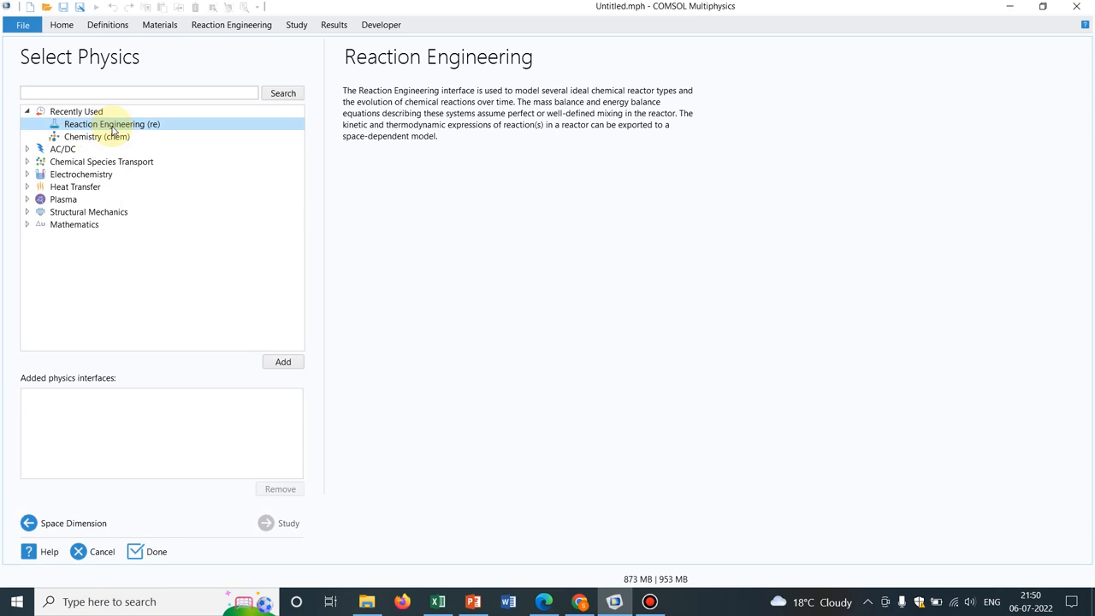
left_click(283, 361)
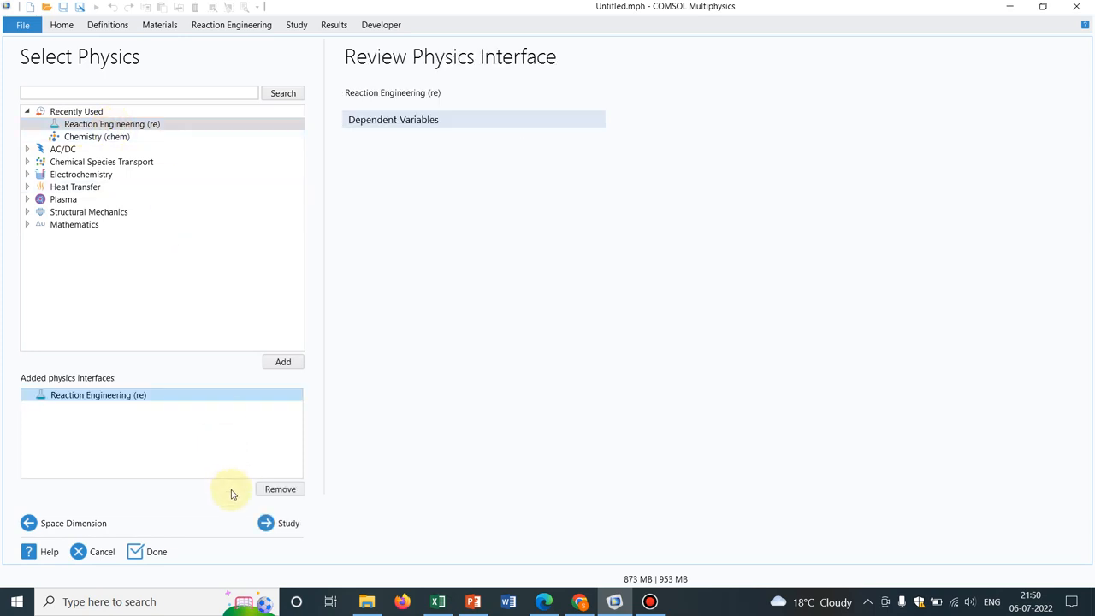
left_click(277, 523)
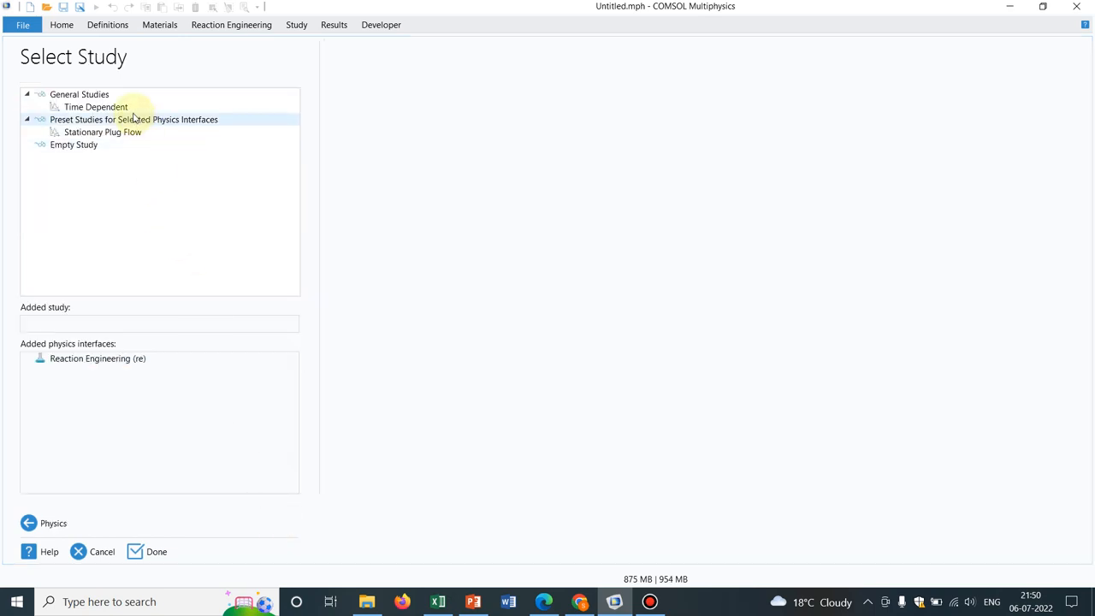
left_click(94, 106)
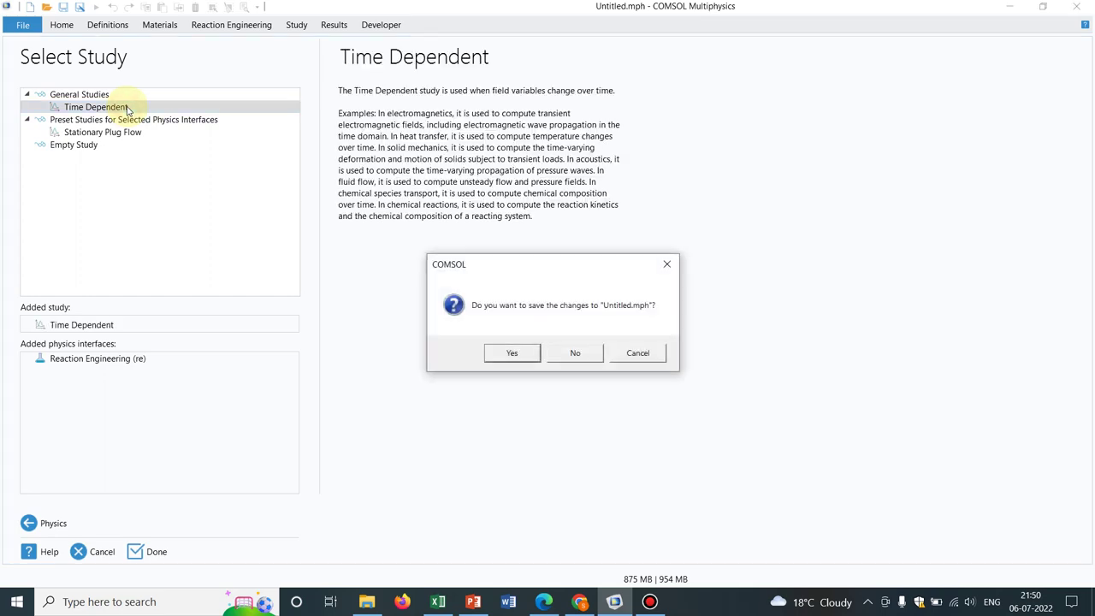
left_click(575, 353)
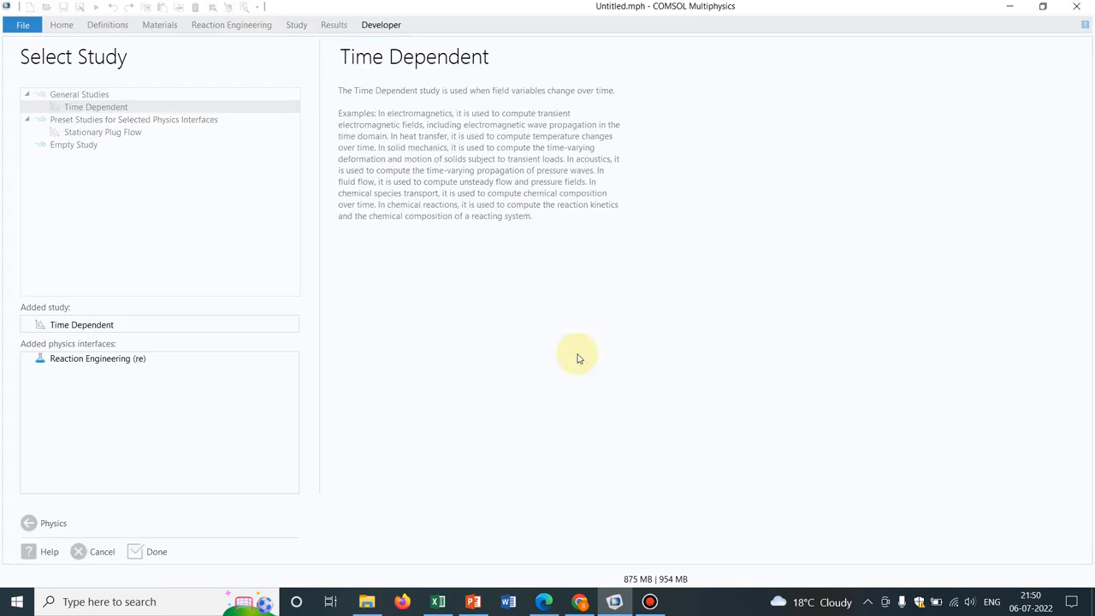
- Finish the wizard and add a reaction with formula a+b=c under Reaction Engineering
left_click(156, 551)
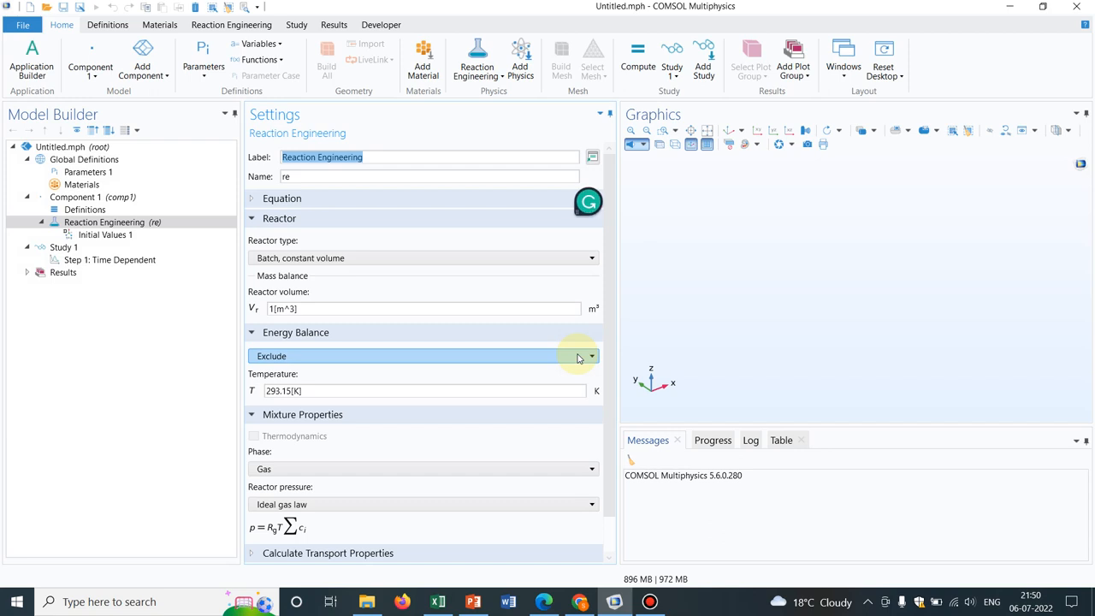
left_click(104, 222)
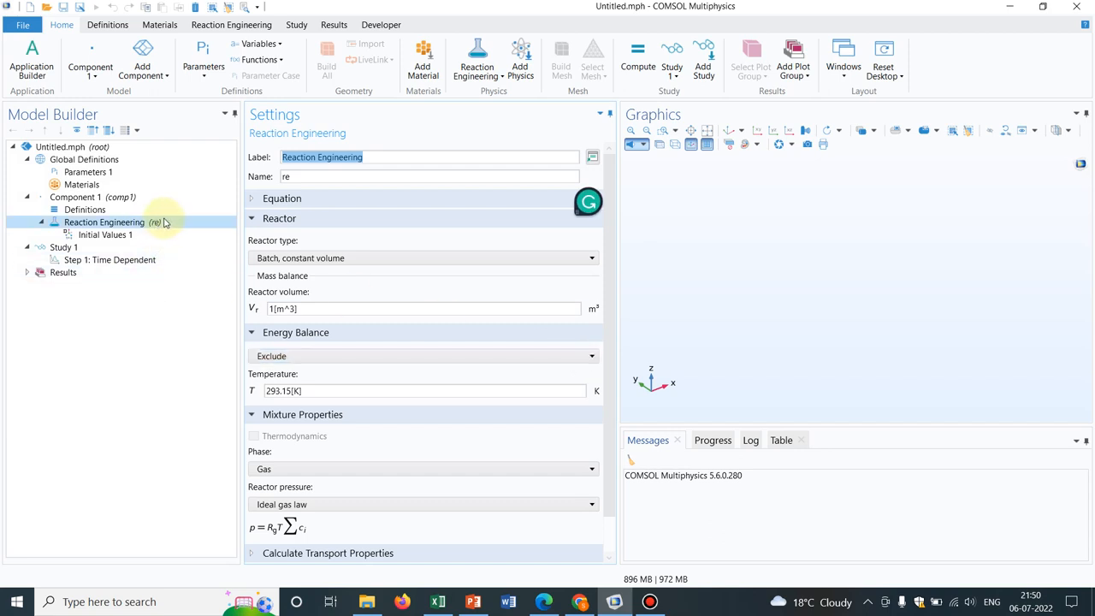
mouse_move(171, 226)
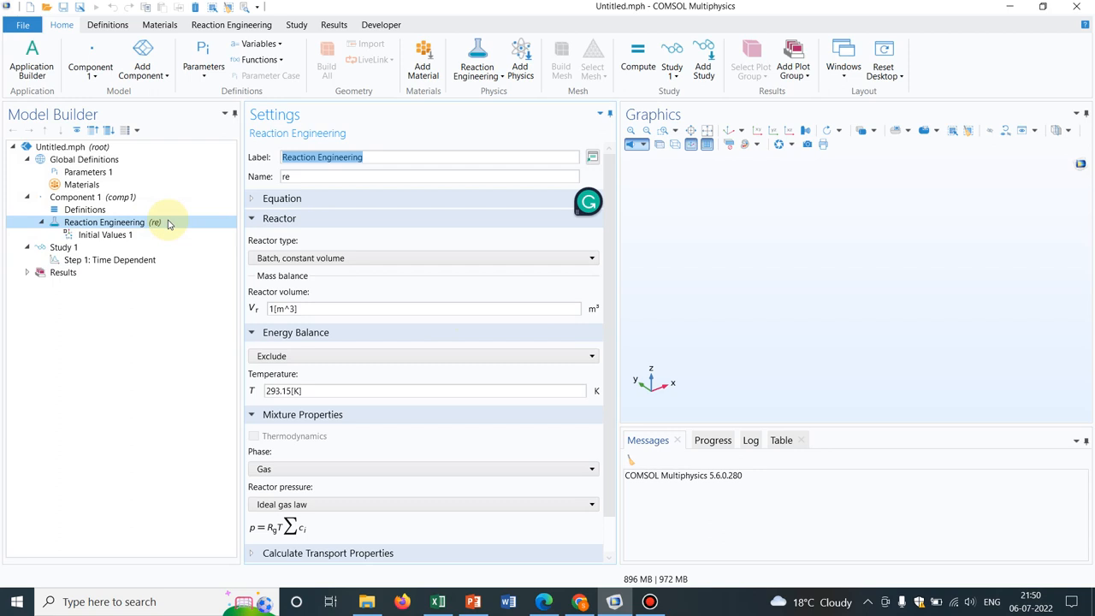
right_click(105, 223)
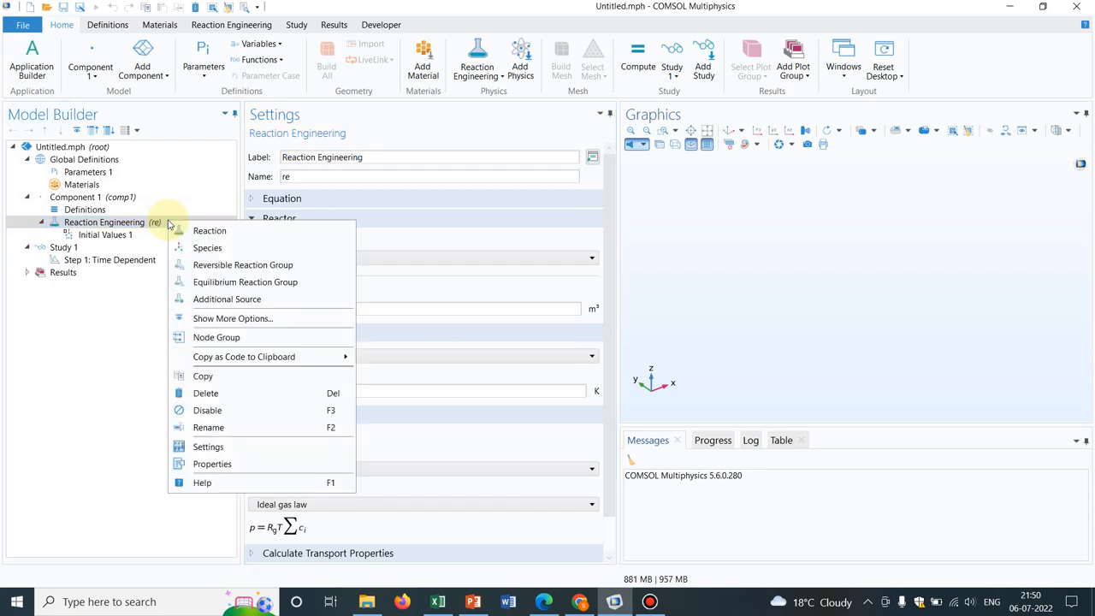
mouse_move(219, 255)
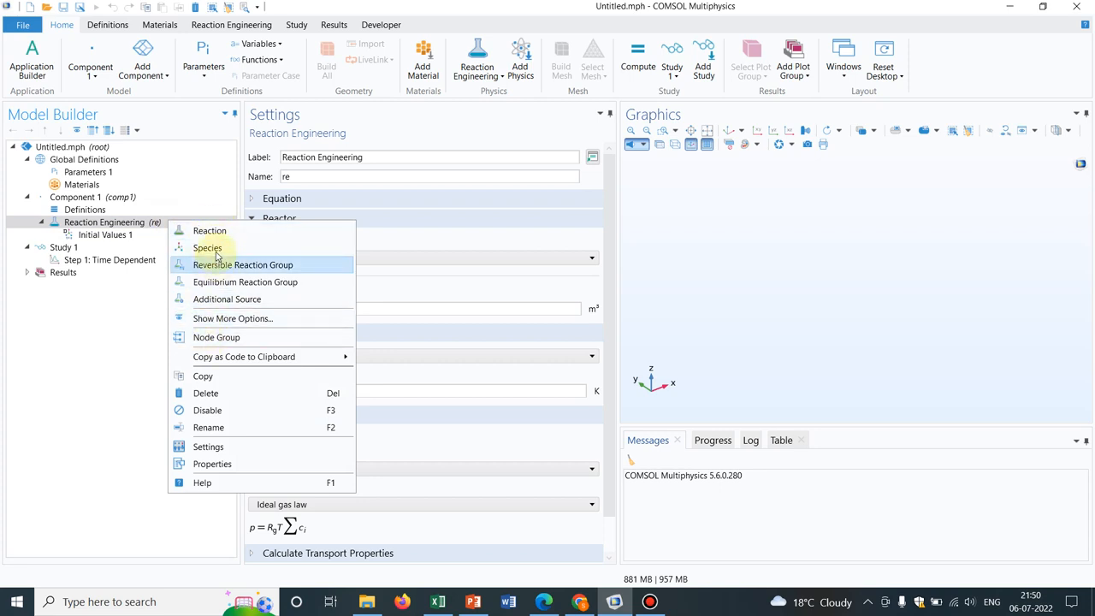
mouse_move(209, 229)
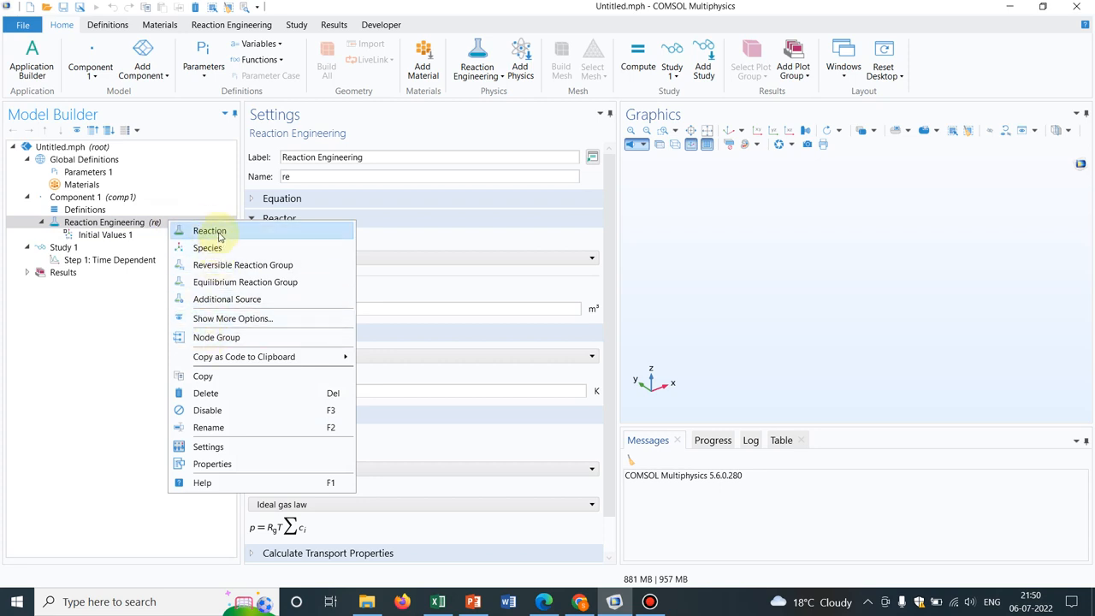
left_click(209, 230)
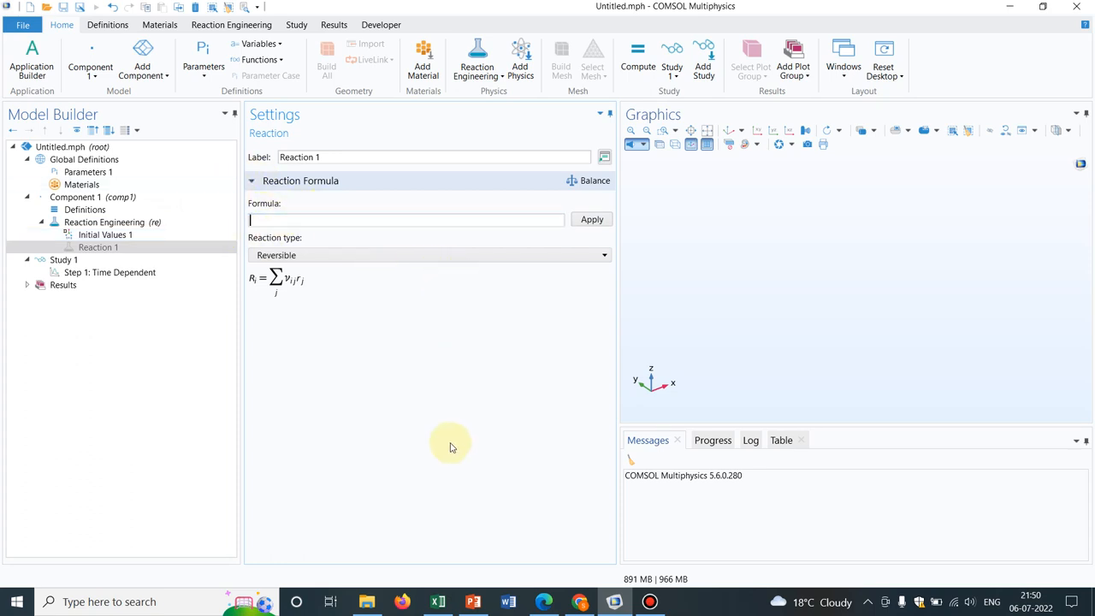
mouse_move(380, 219)
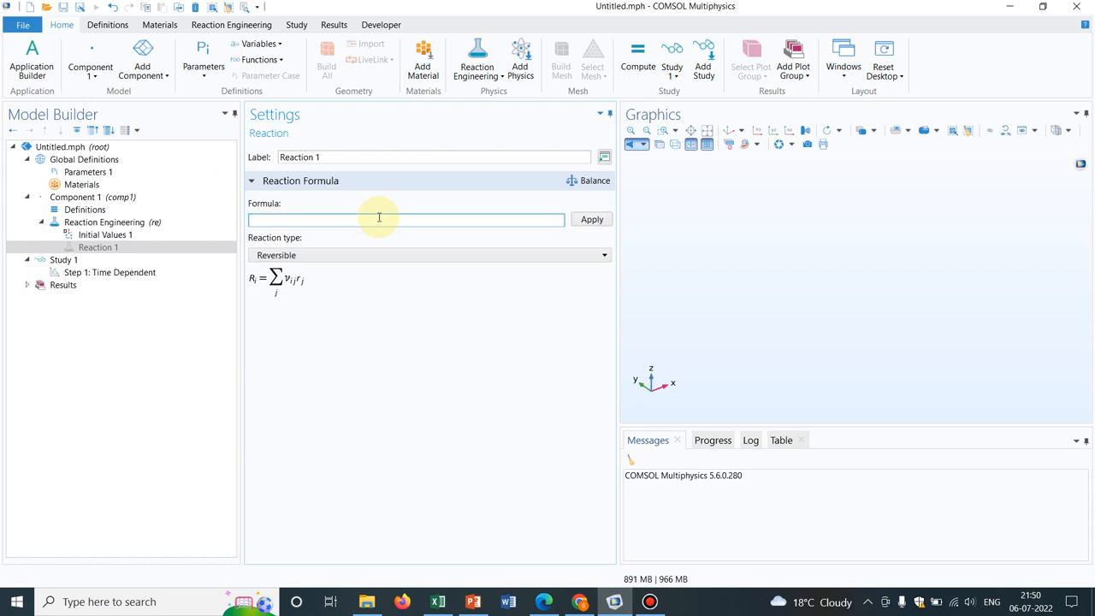
type("e")
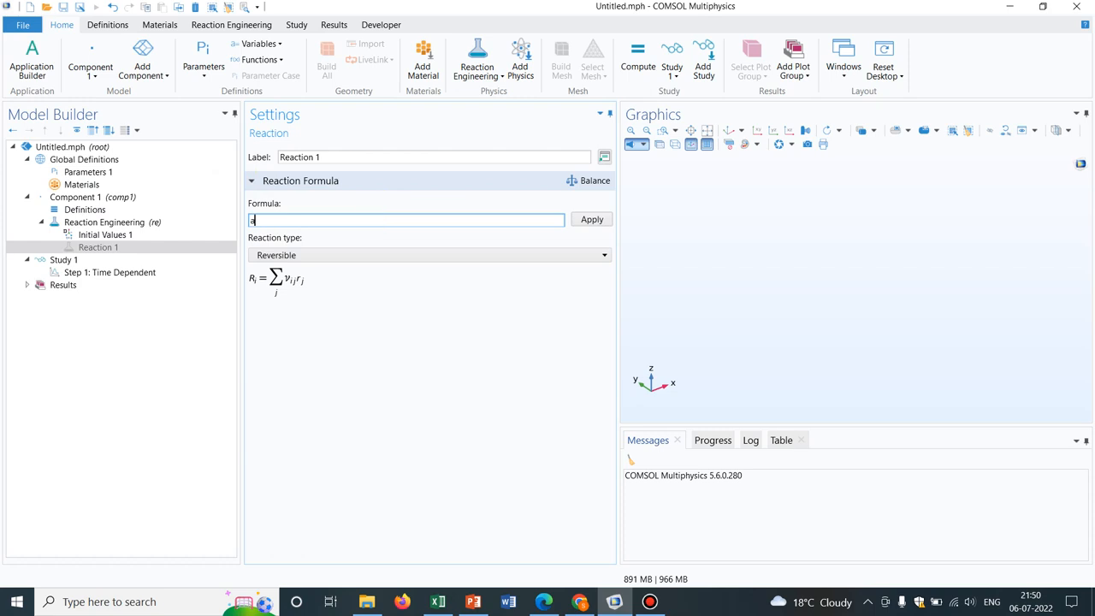
type("+b")
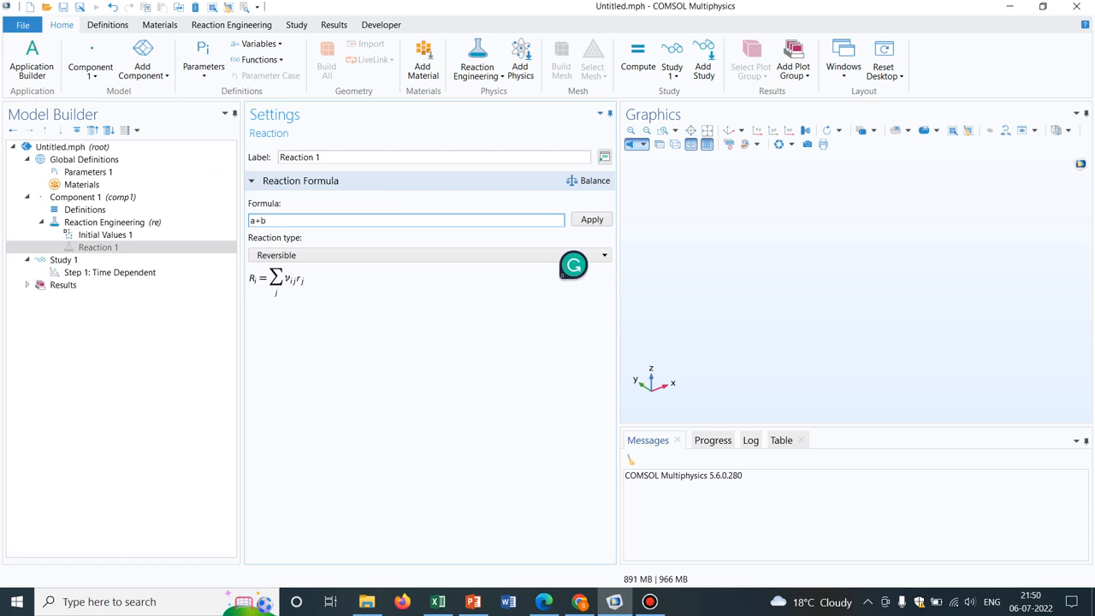
type("=c")
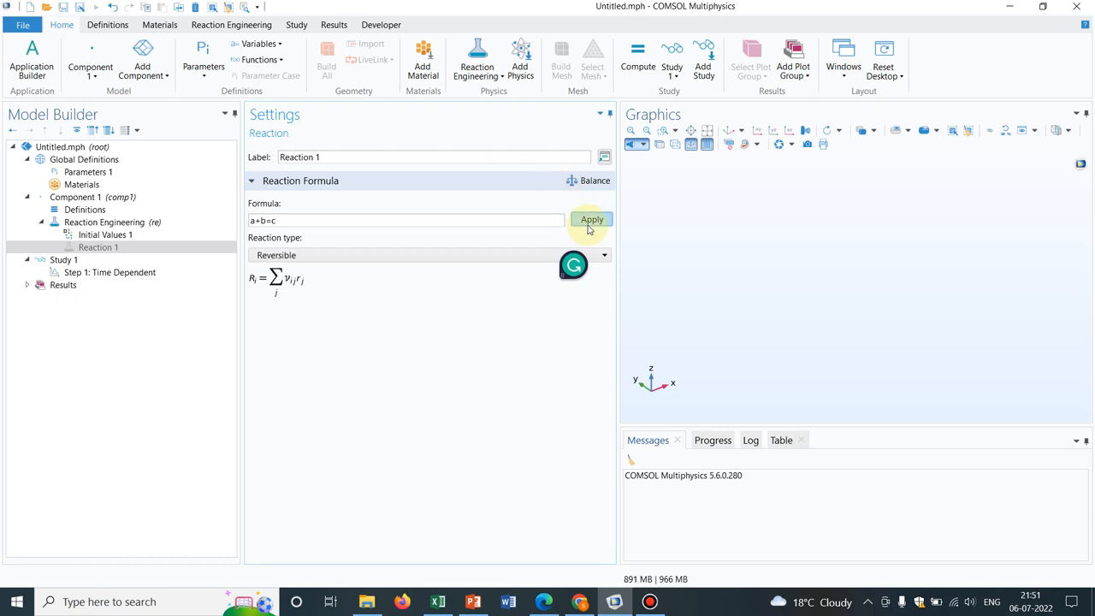
left_click(592, 219)
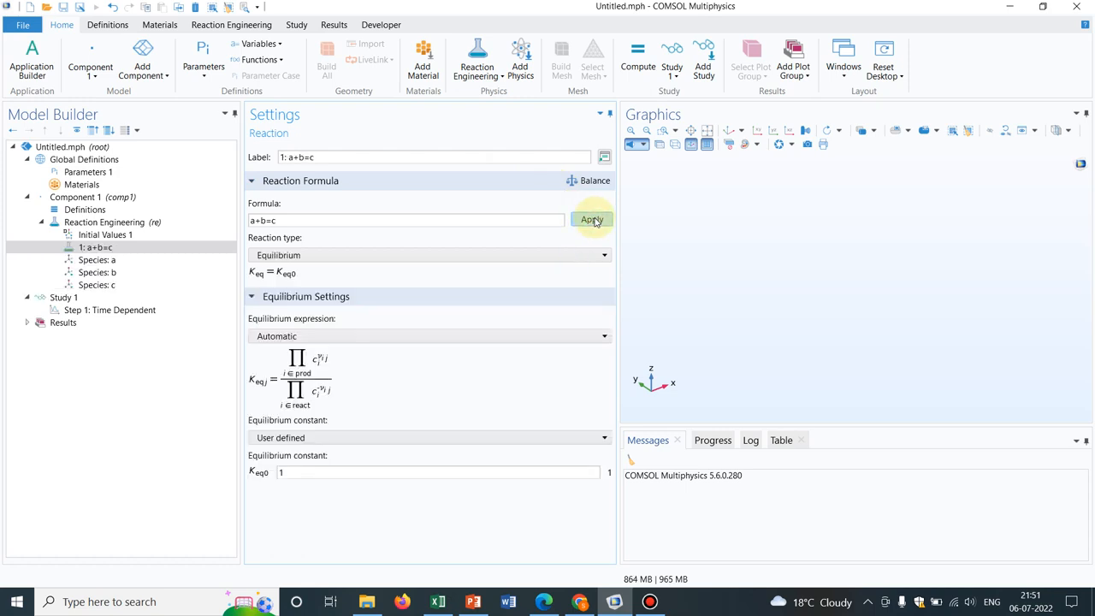
- Inspect species a and b, then set the reaction's equilibrium expression to User defined
left_click(96, 260)
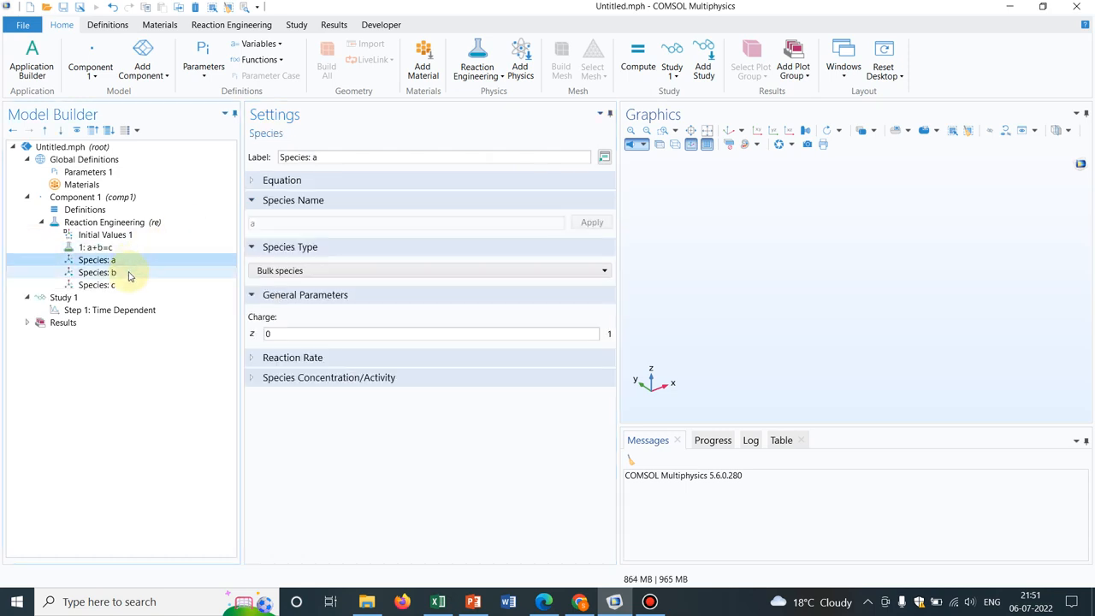
left_click(96, 284)
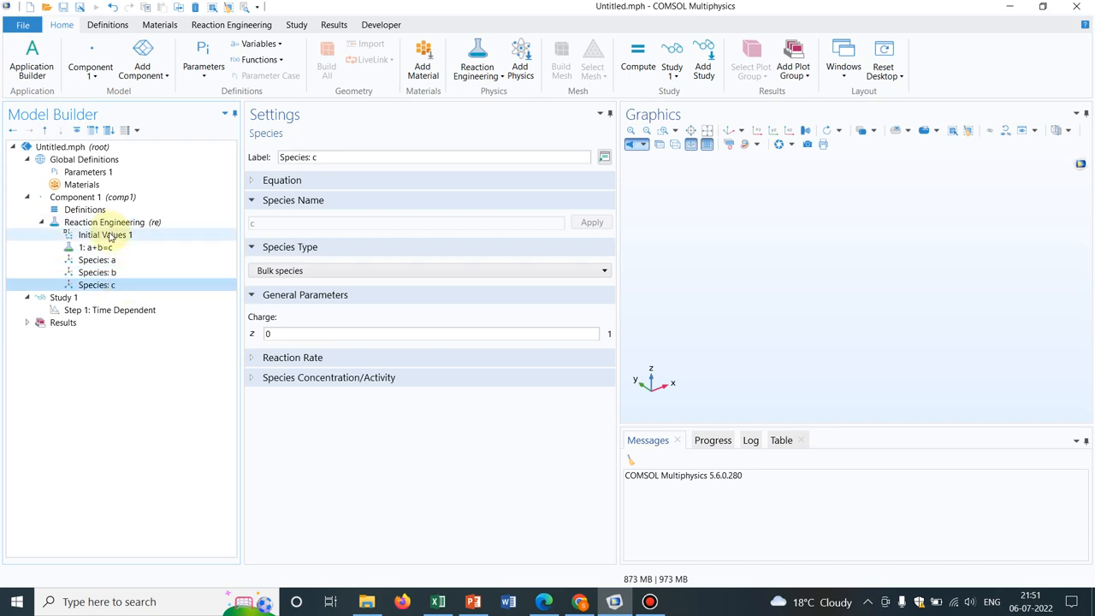
left_click(94, 247)
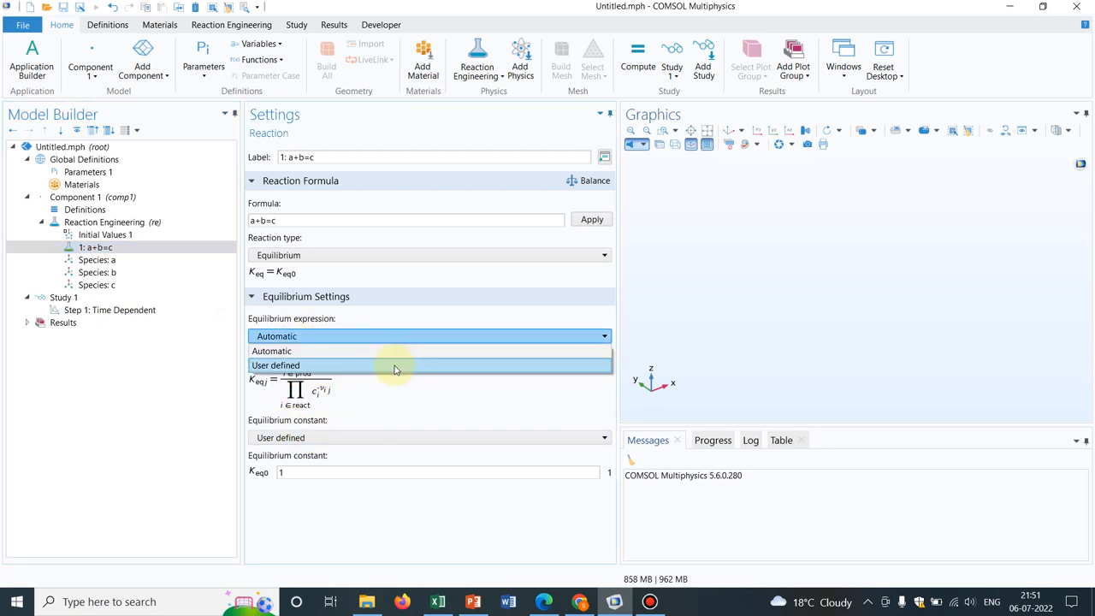
left_click(275, 366)
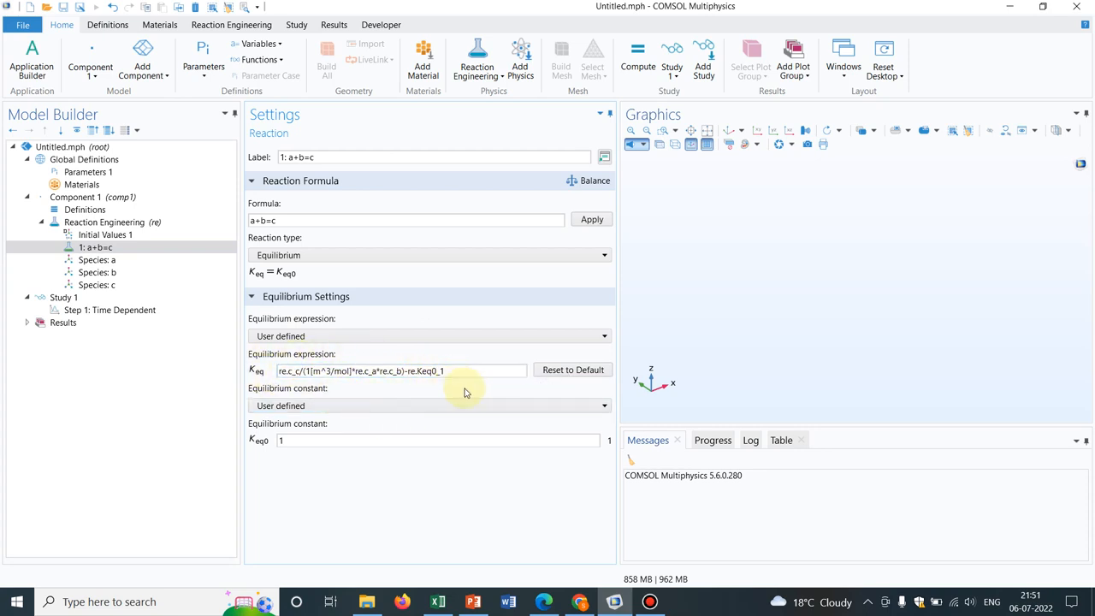
left_click(96, 247)
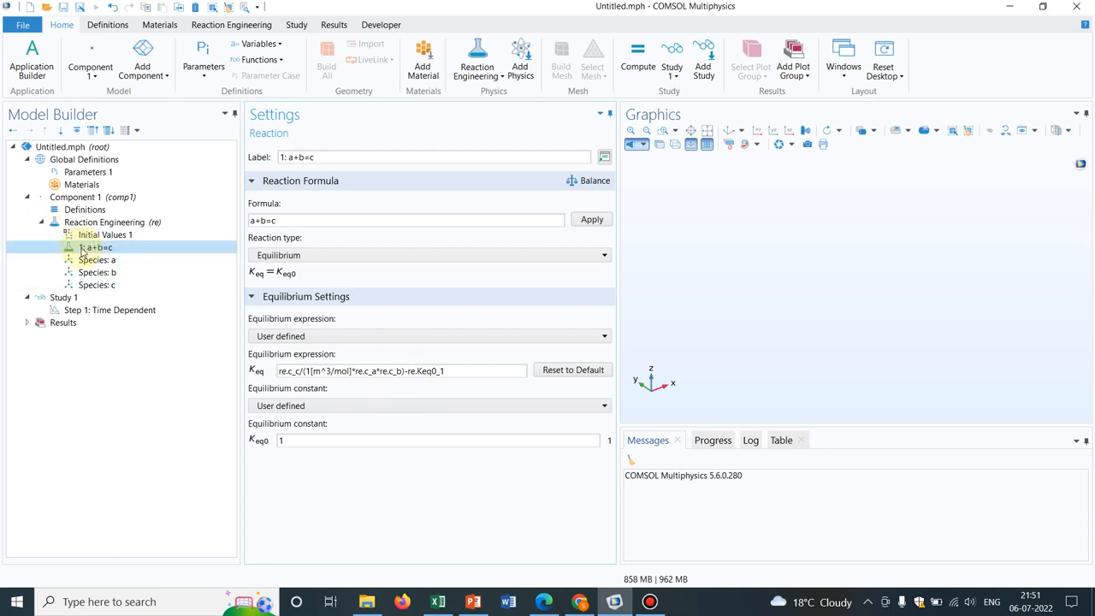
left_click(96, 260)
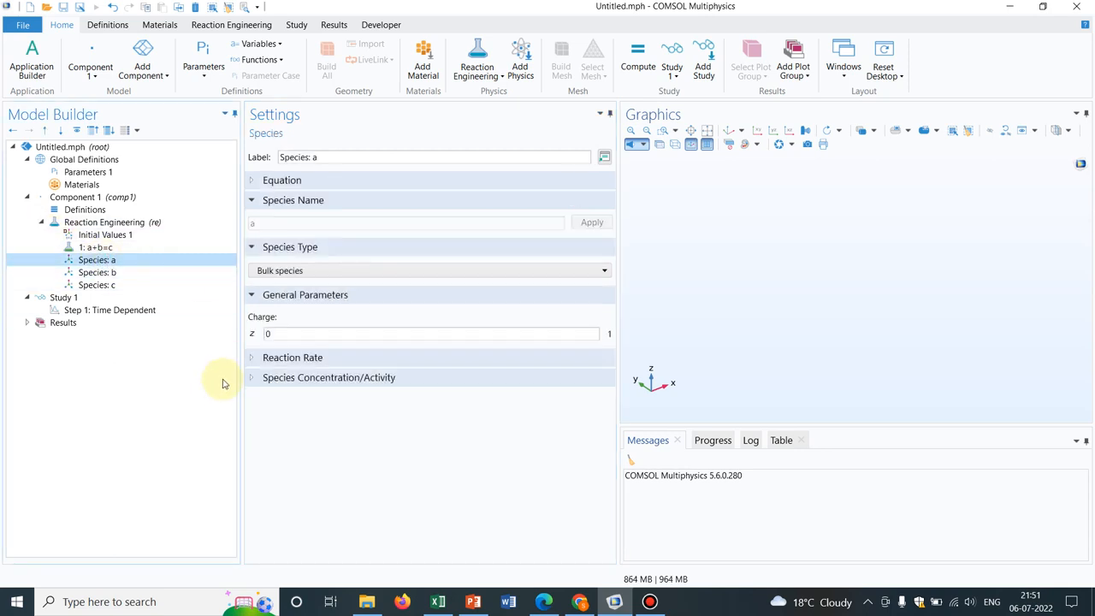
- Expand Reaction Rate and Concentration for species a, view species b, then the Reaction Engineering node
left_click(293, 357)
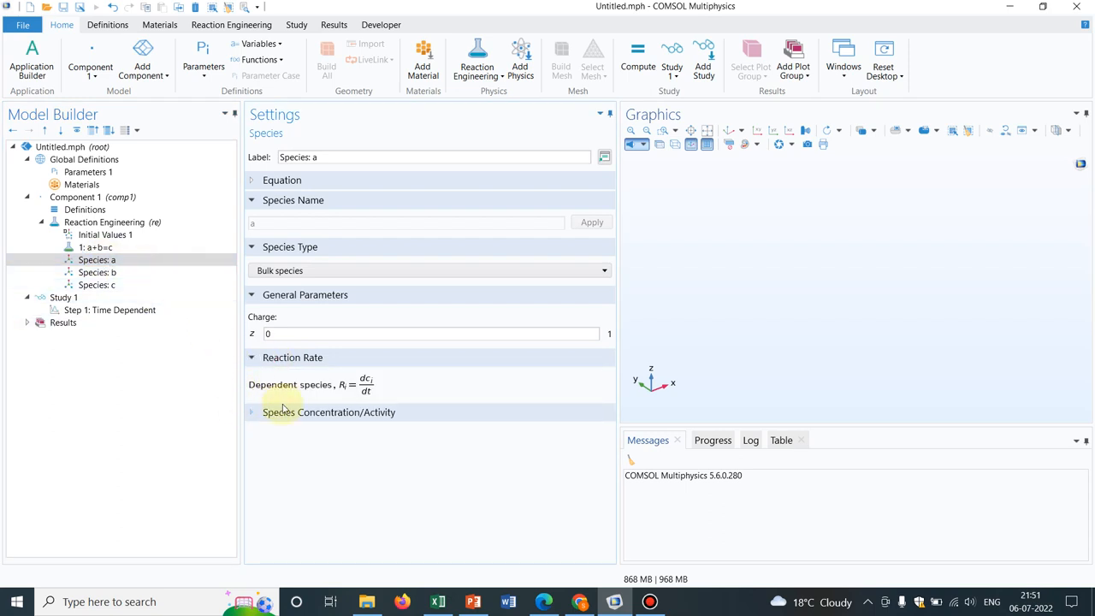
left_click(254, 412)
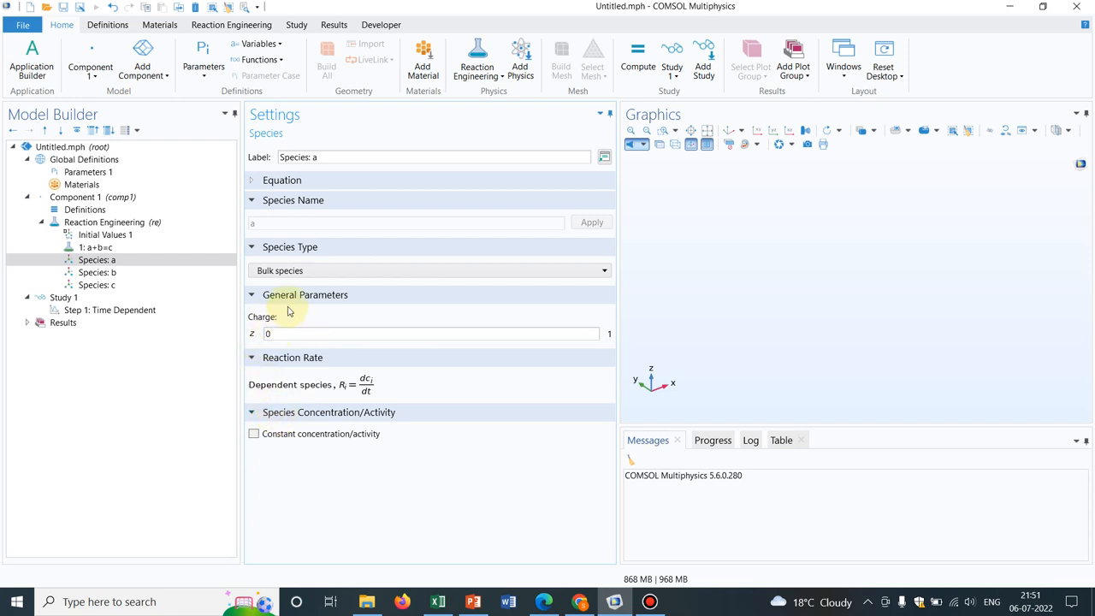
left_click(96, 272)
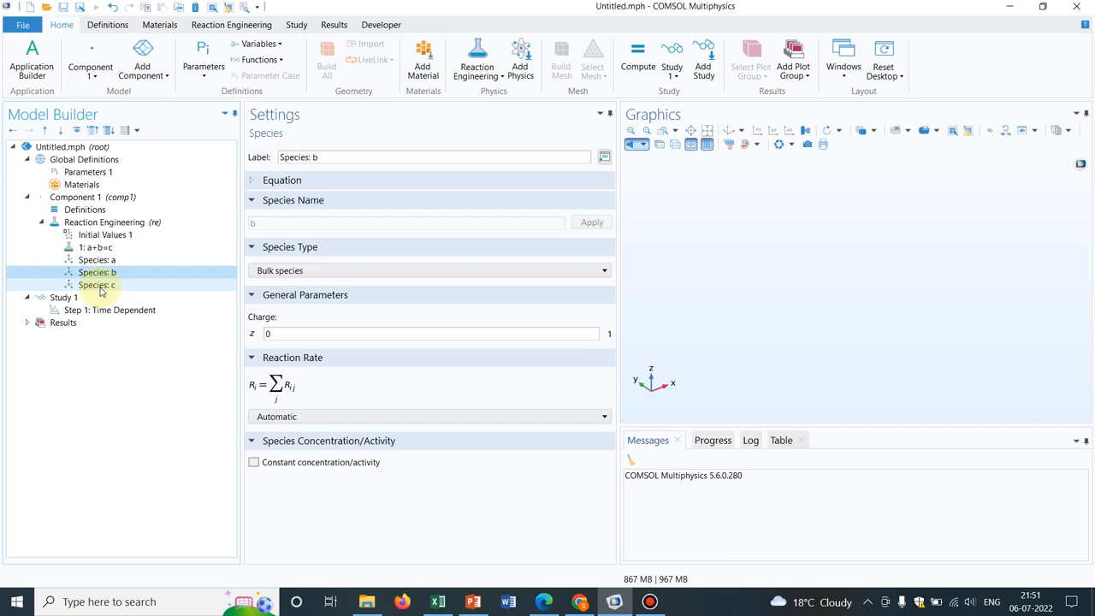
left_click(96, 272)
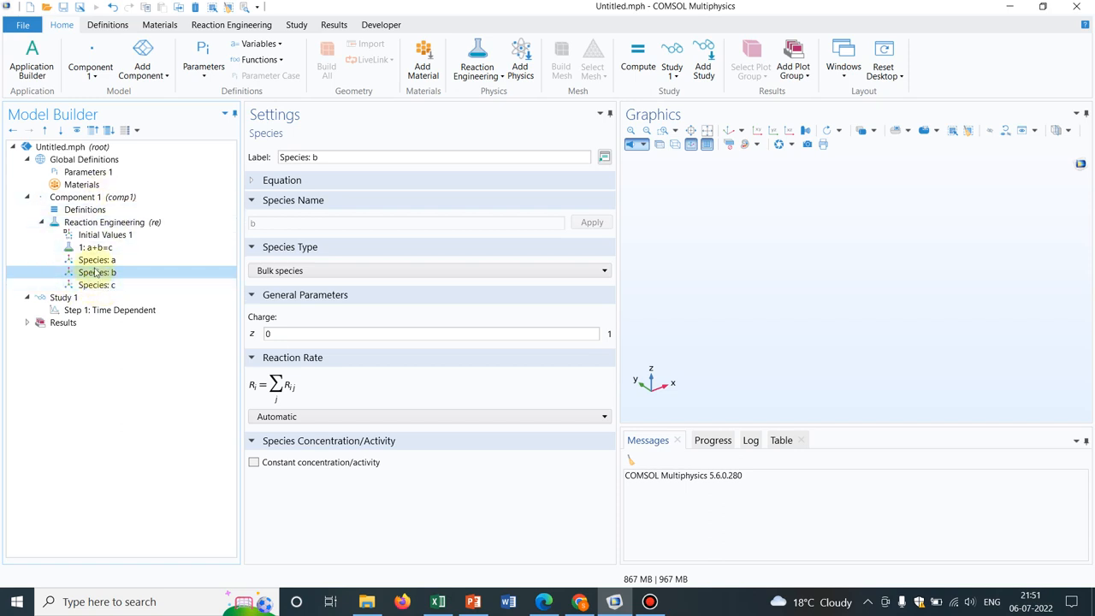
left_click(102, 222)
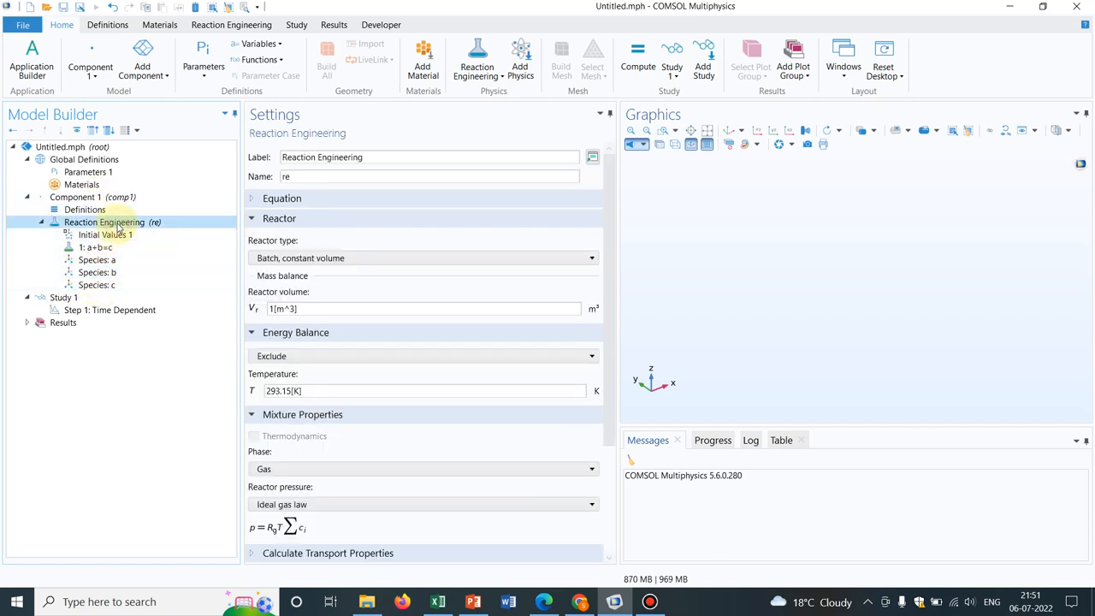
right_click(103, 223)
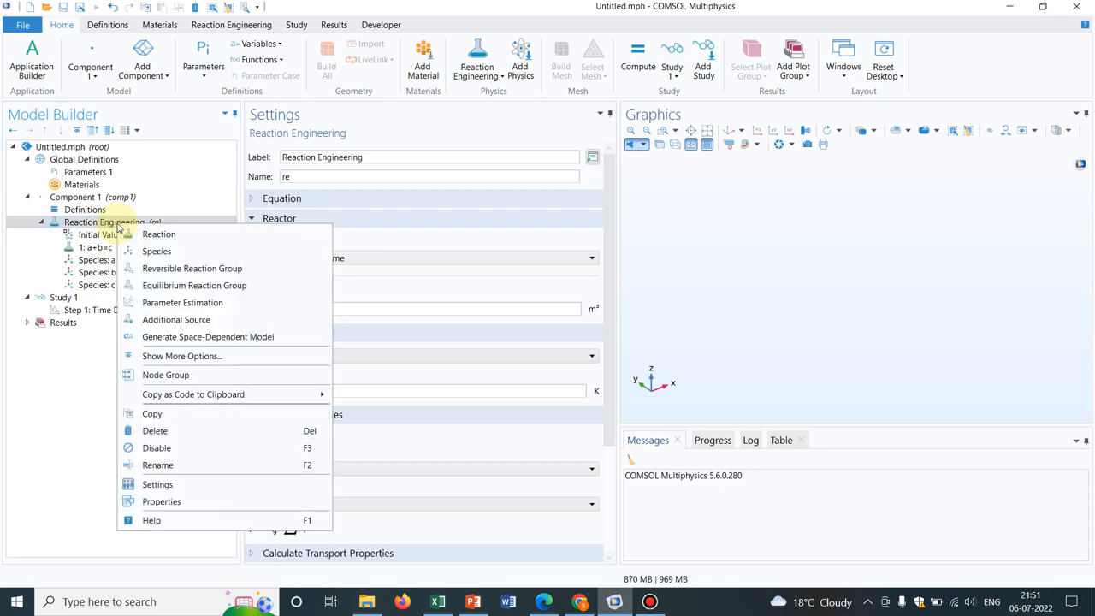
mouse_move(175, 267)
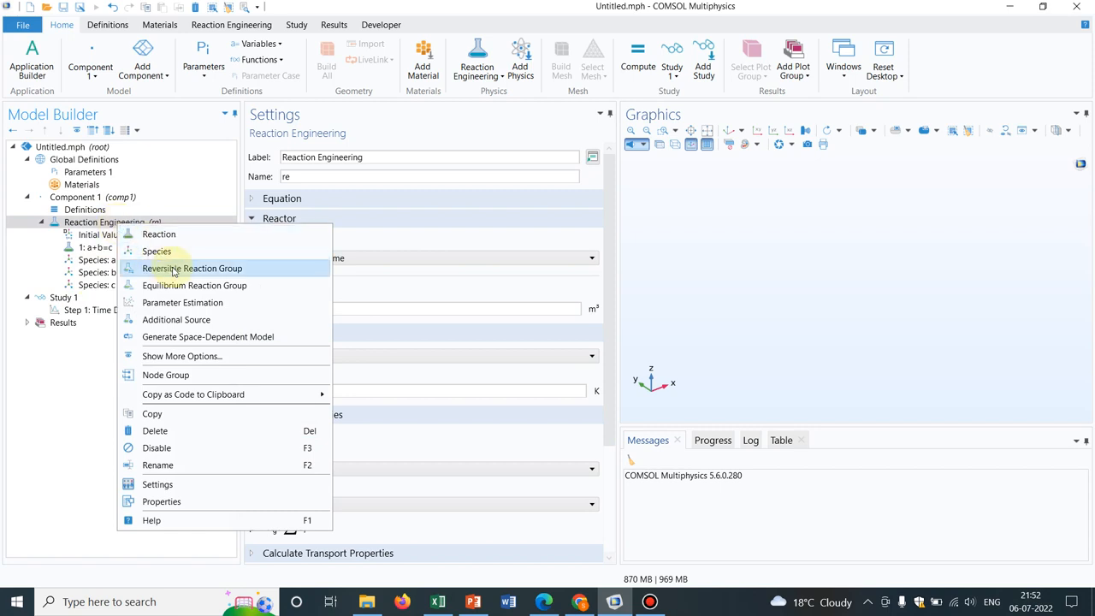
left_click(191, 267)
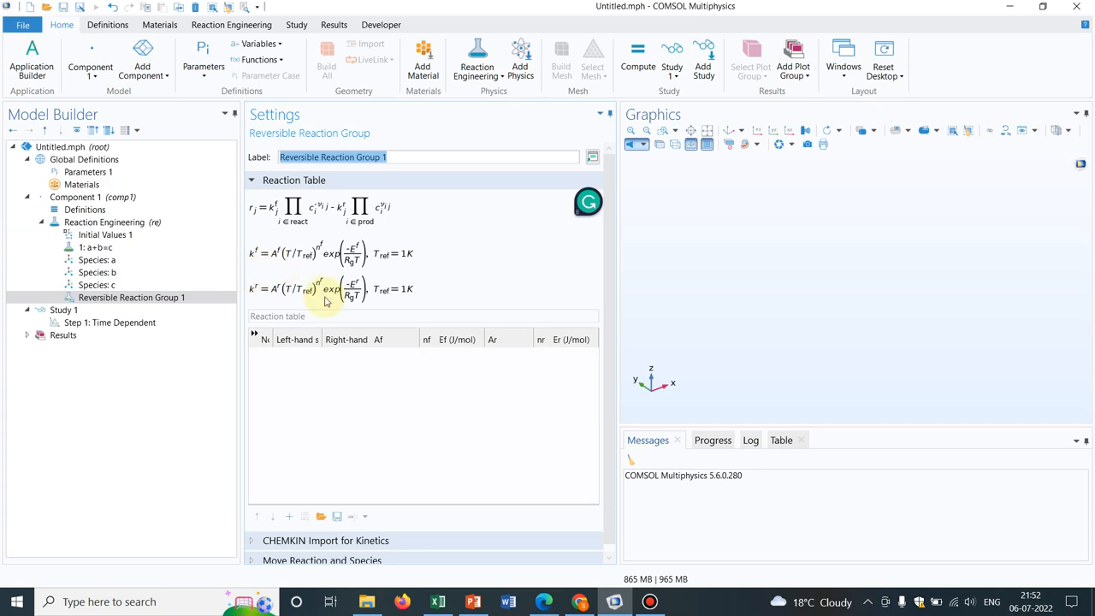
mouse_move(401, 315)
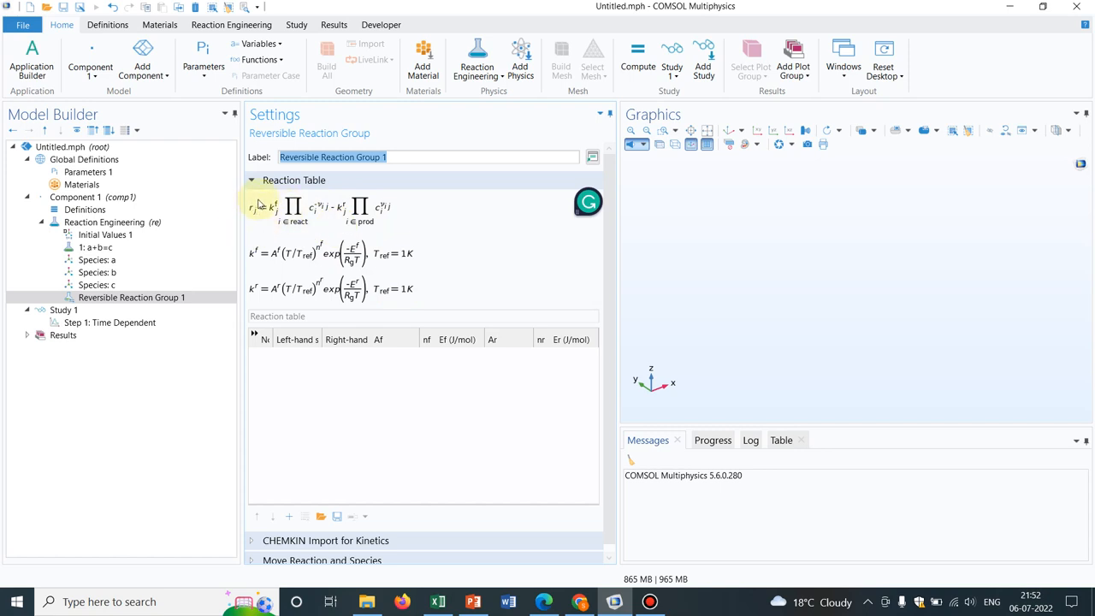
mouse_move(316, 212)
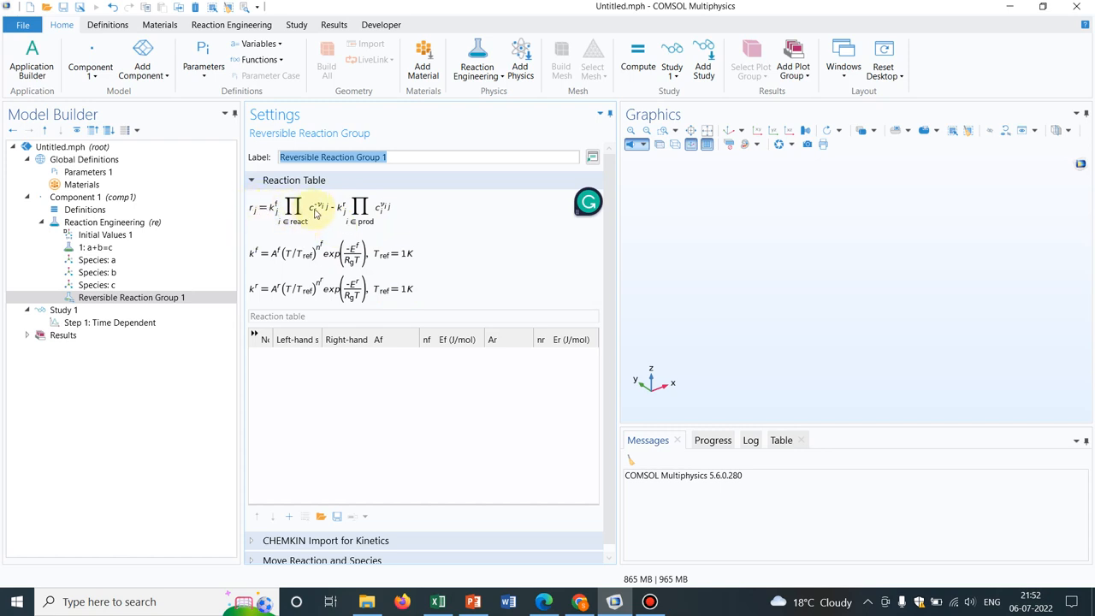
mouse_move(315, 197)
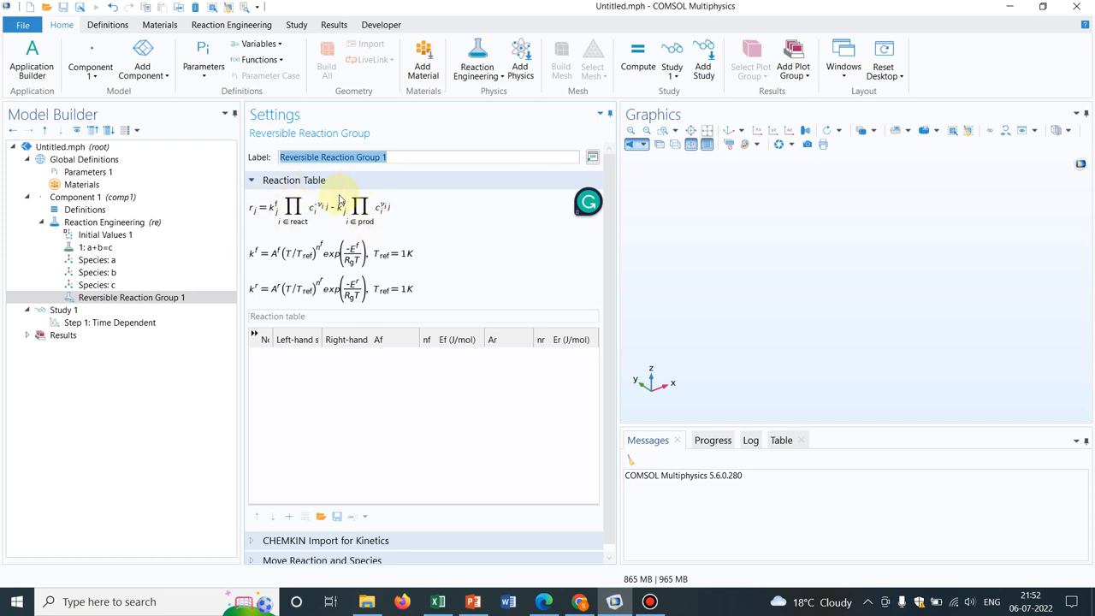
mouse_move(302, 204)
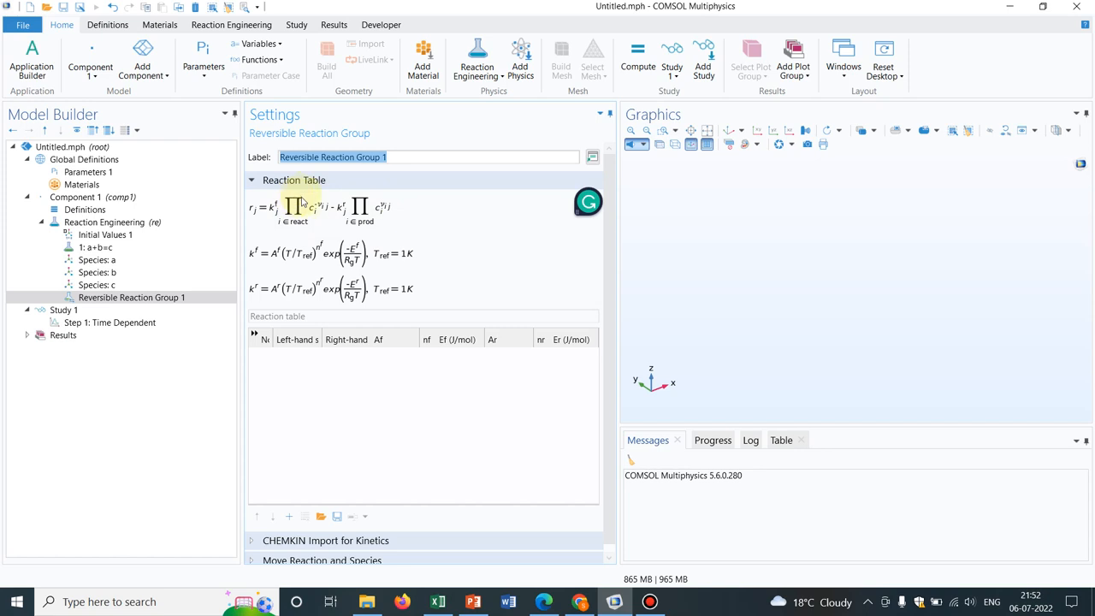
mouse_move(301, 224)
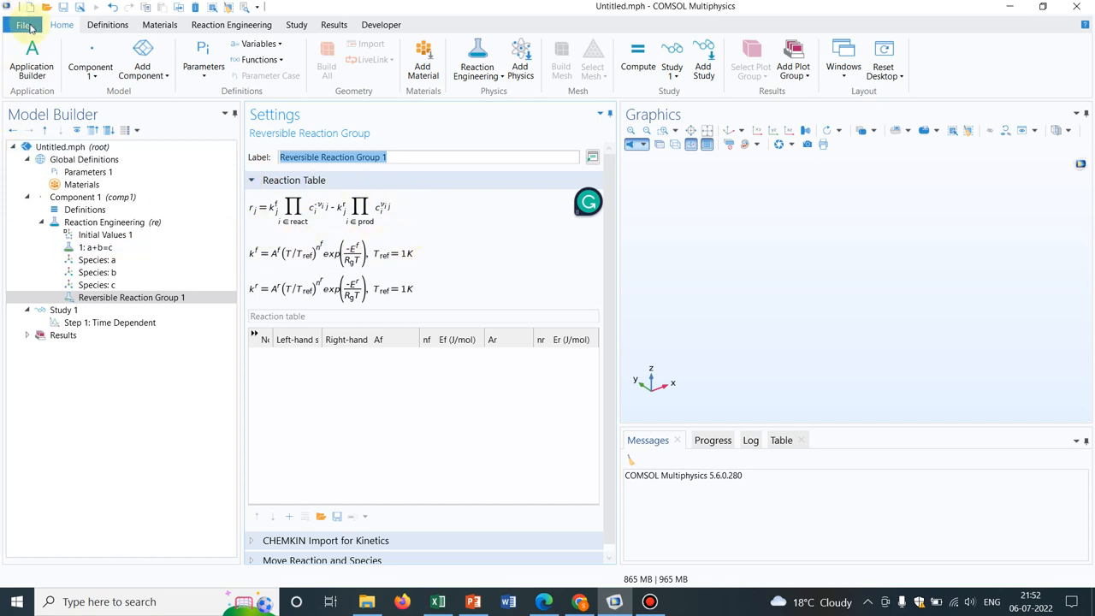
- Start a new 0D model via the Model Wizard and view Lumped Thermal System under Heat Transfer
left_click(19, 24)
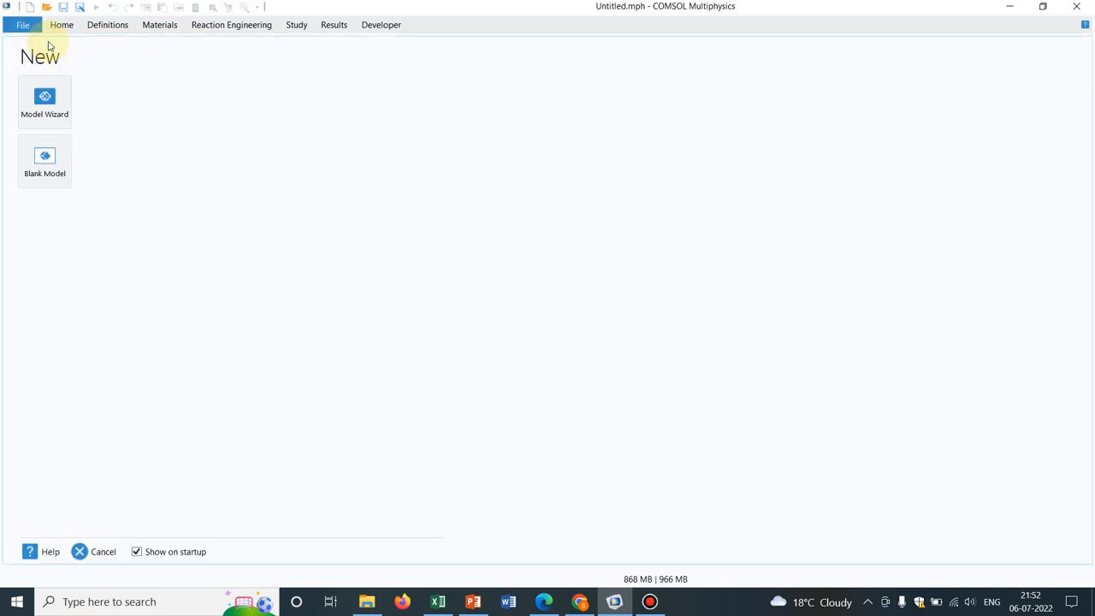
left_click(44, 95)
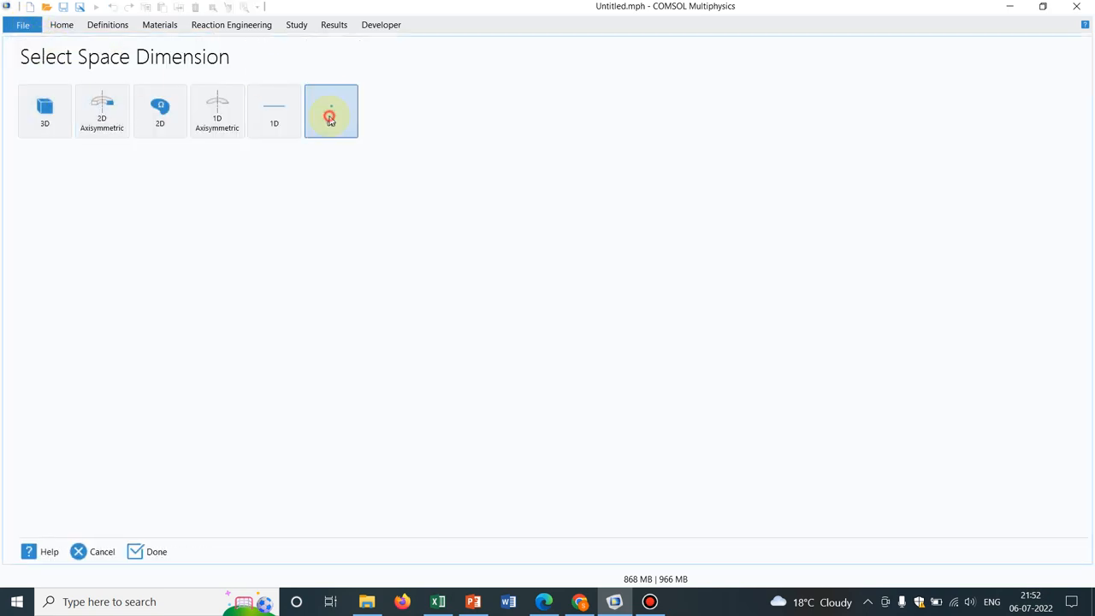
left_click(330, 113)
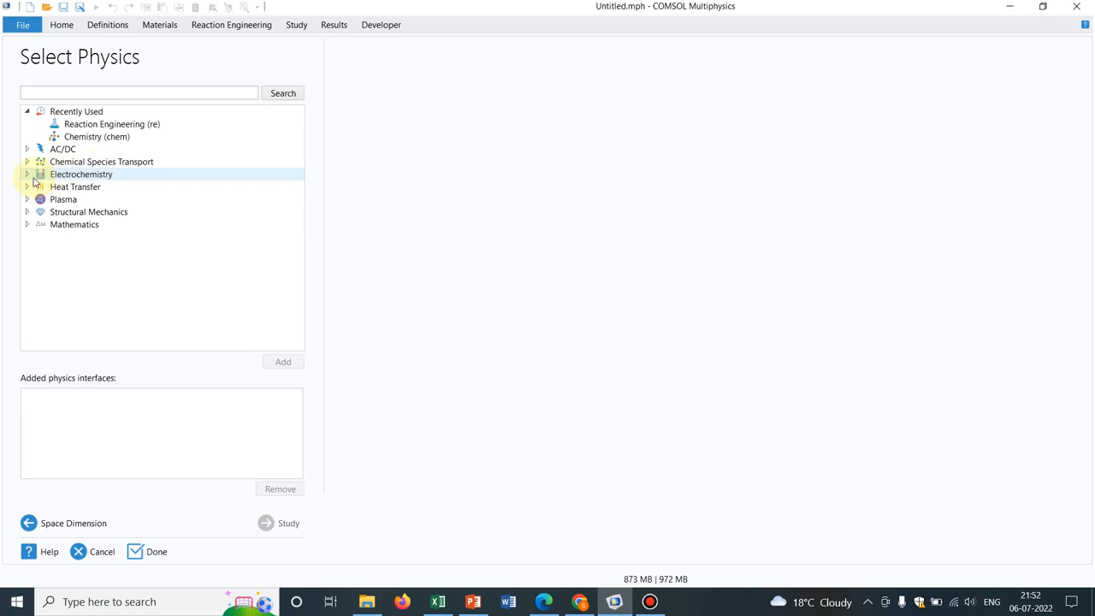
left_click(76, 186)
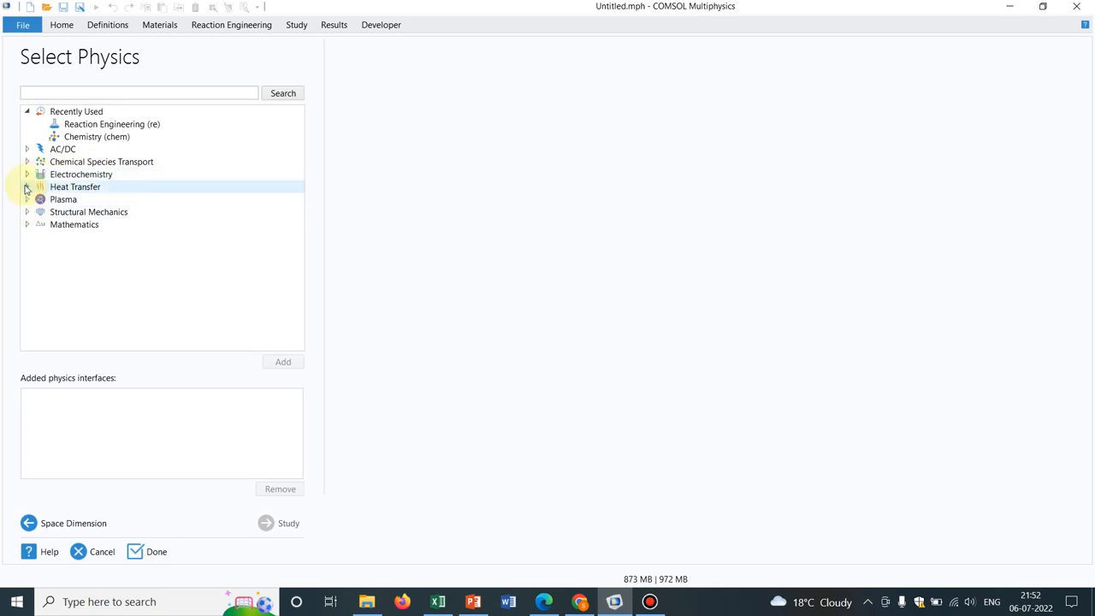
left_click(27, 186)
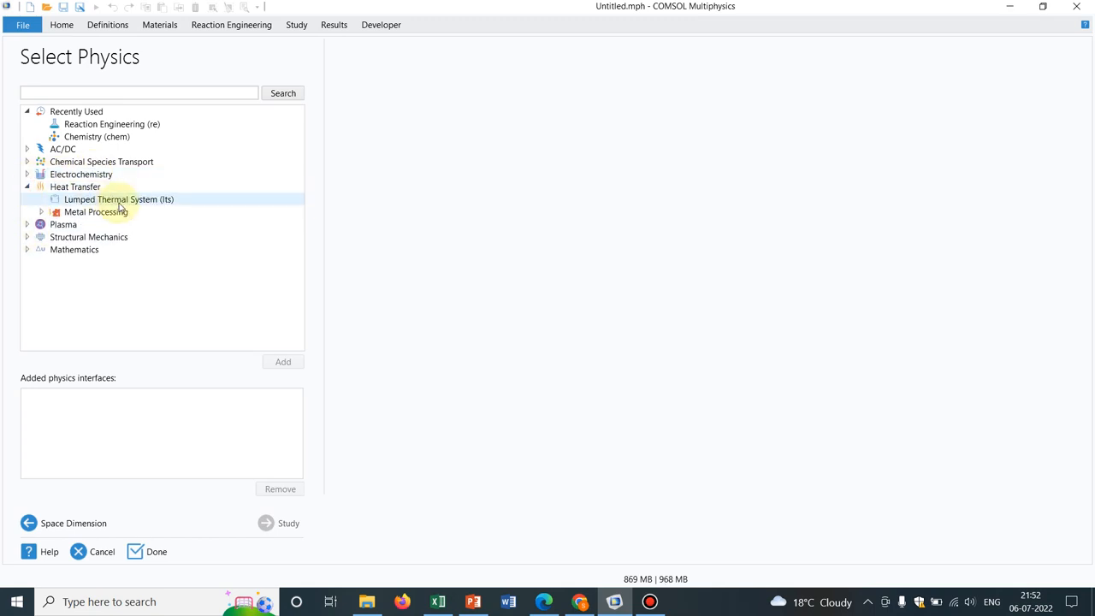
left_click(118, 199)
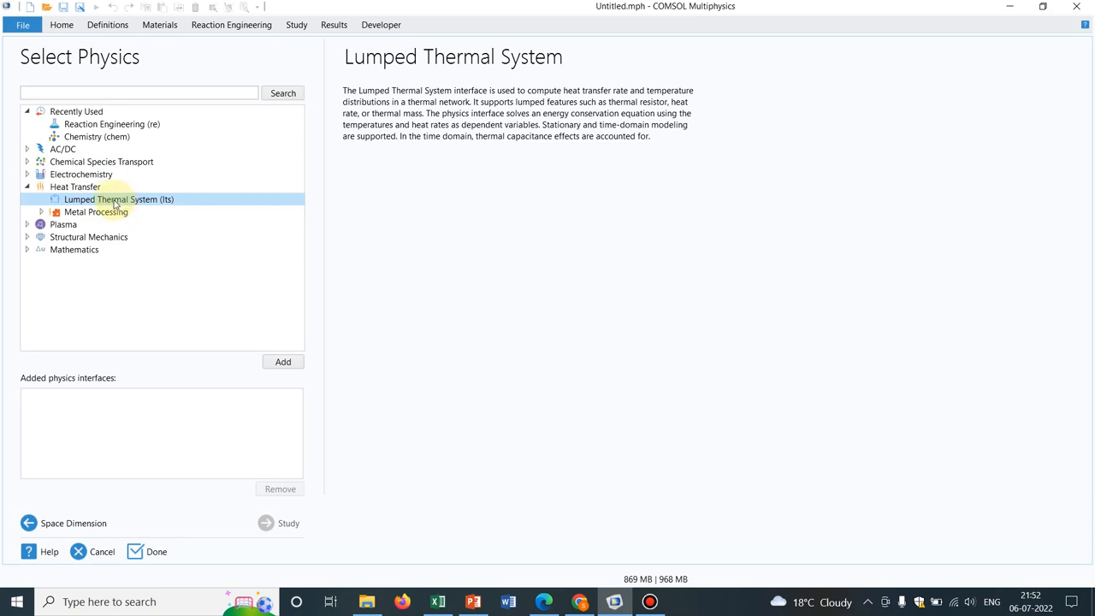
mouse_move(192, 250)
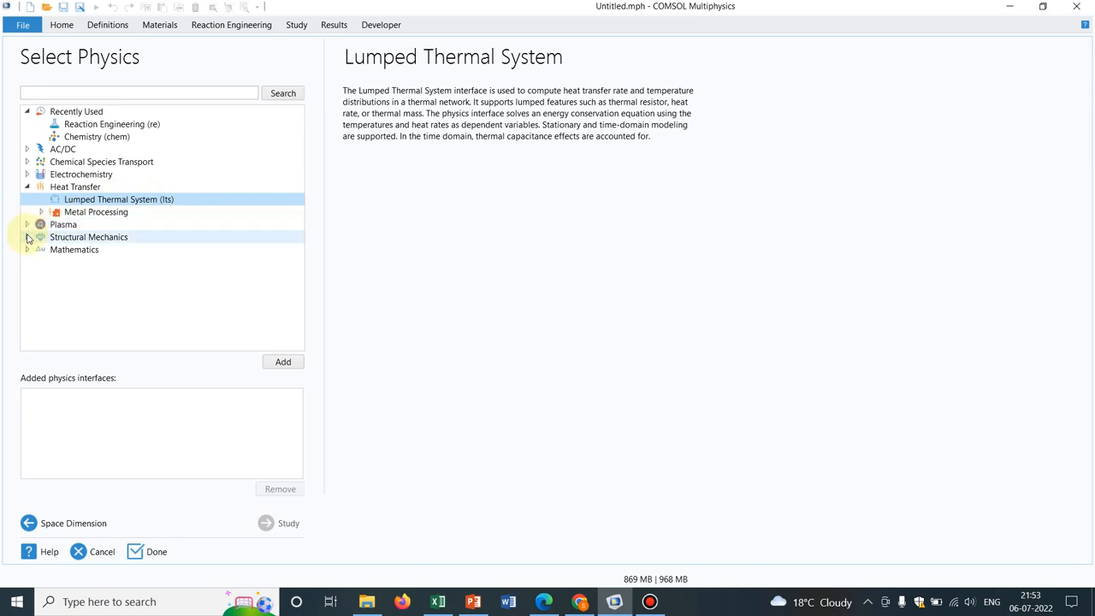
- View Lumped Mechanical System under Structural Mechanics and expand the Mathematics category
left_click(27, 236)
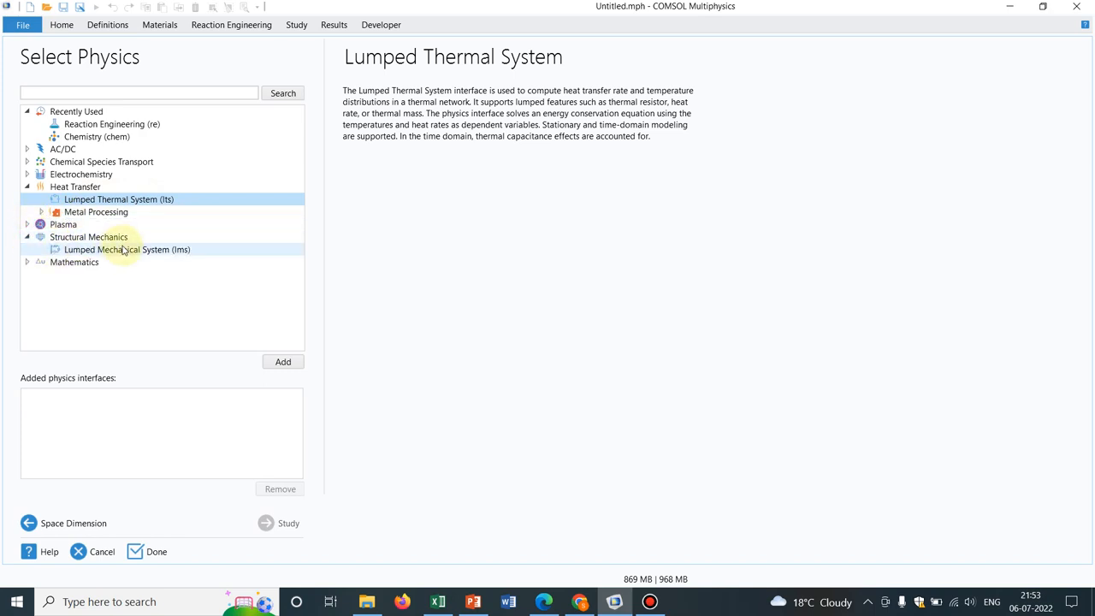
left_click(126, 250)
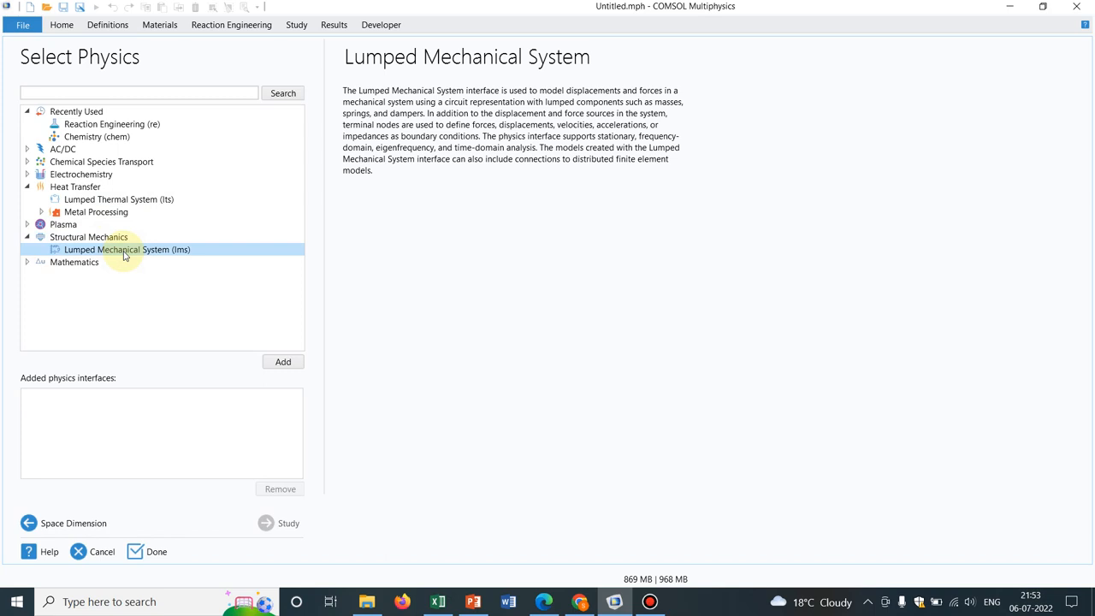
left_click(34, 262)
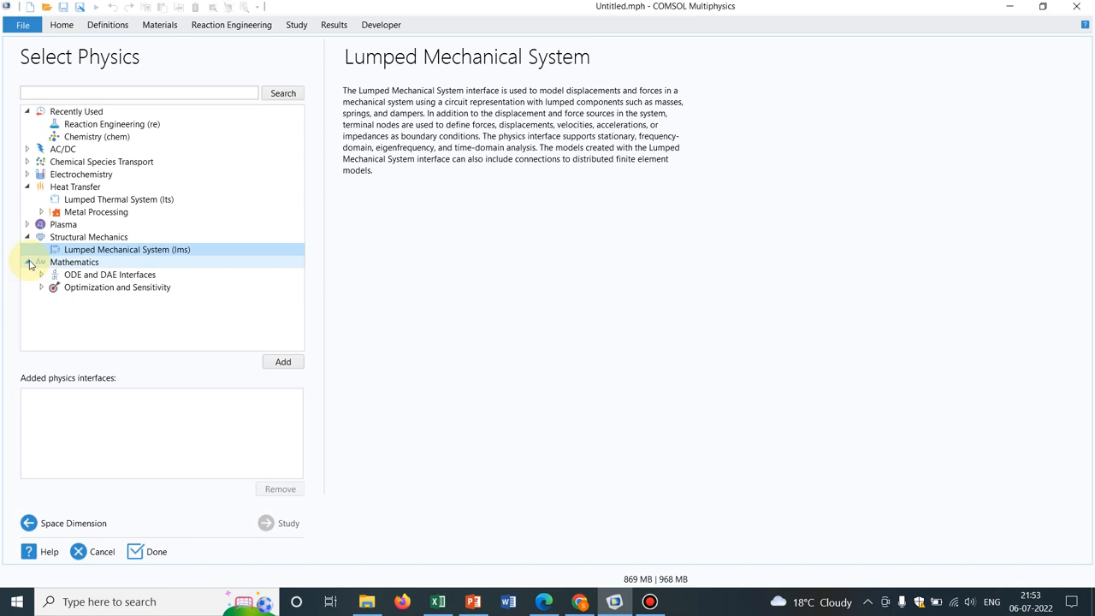
left_click(40, 262)
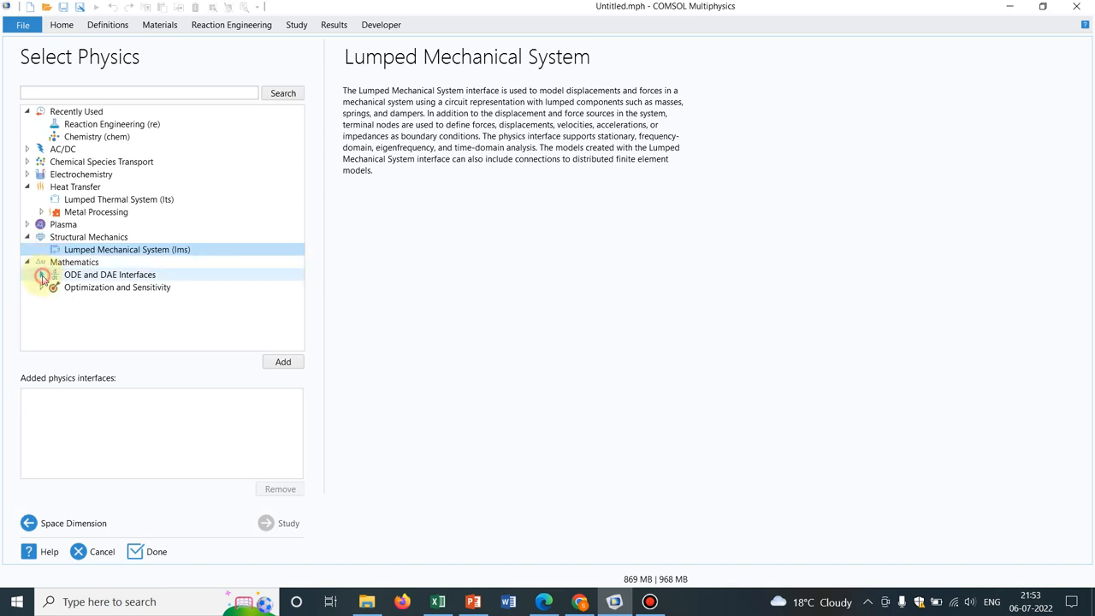
- Add Global ODEs and DAEs from the ODE and DAE Interfaces group
left_click(41, 273)
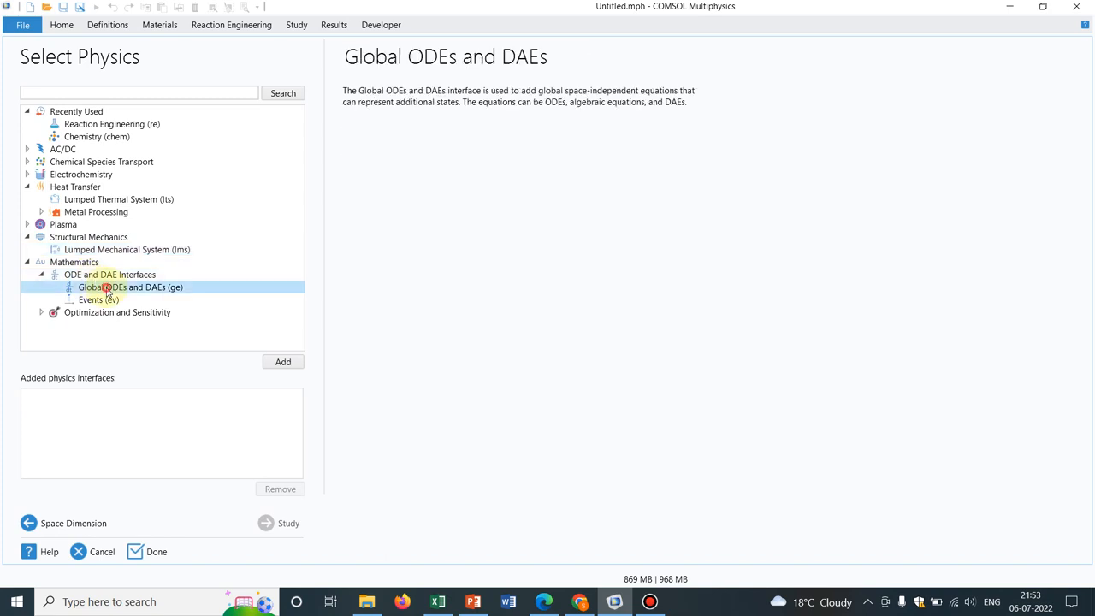
left_click(282, 361)
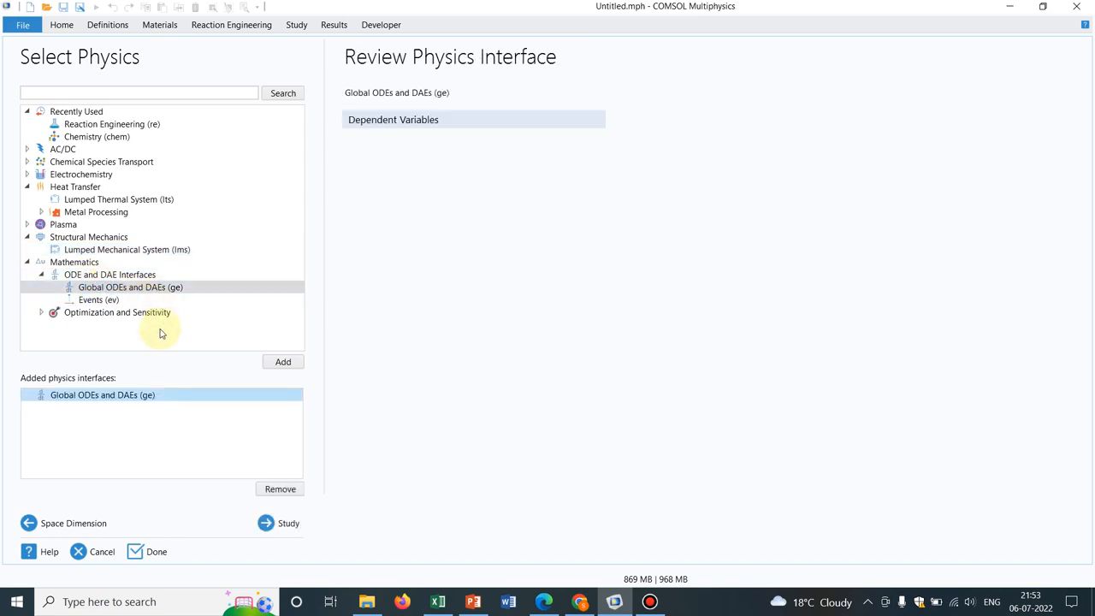
mouse_move(141, 312)
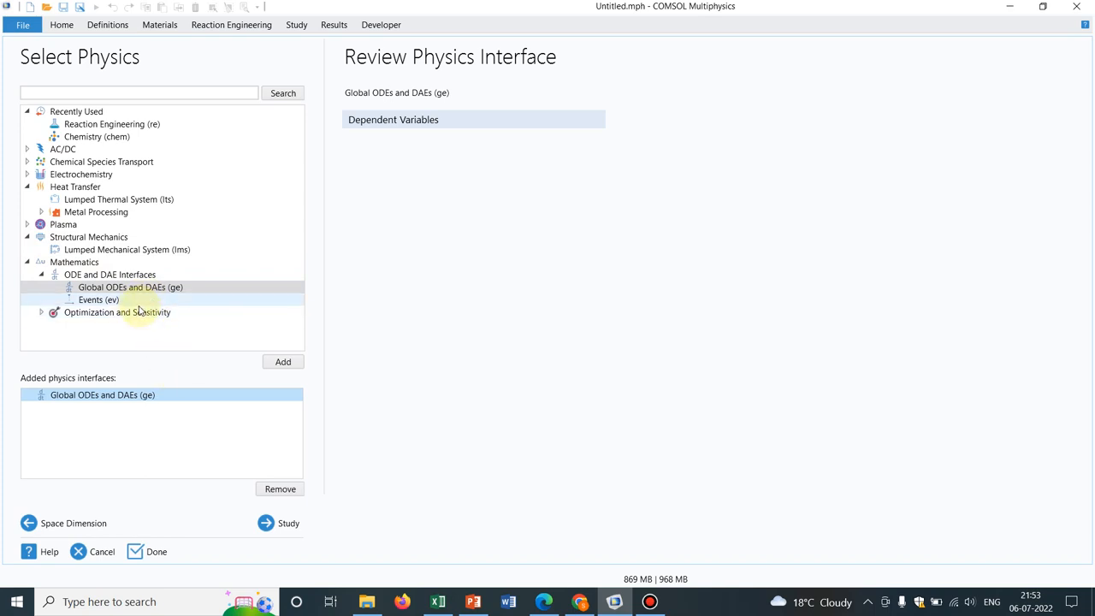
mouse_move(74, 308)
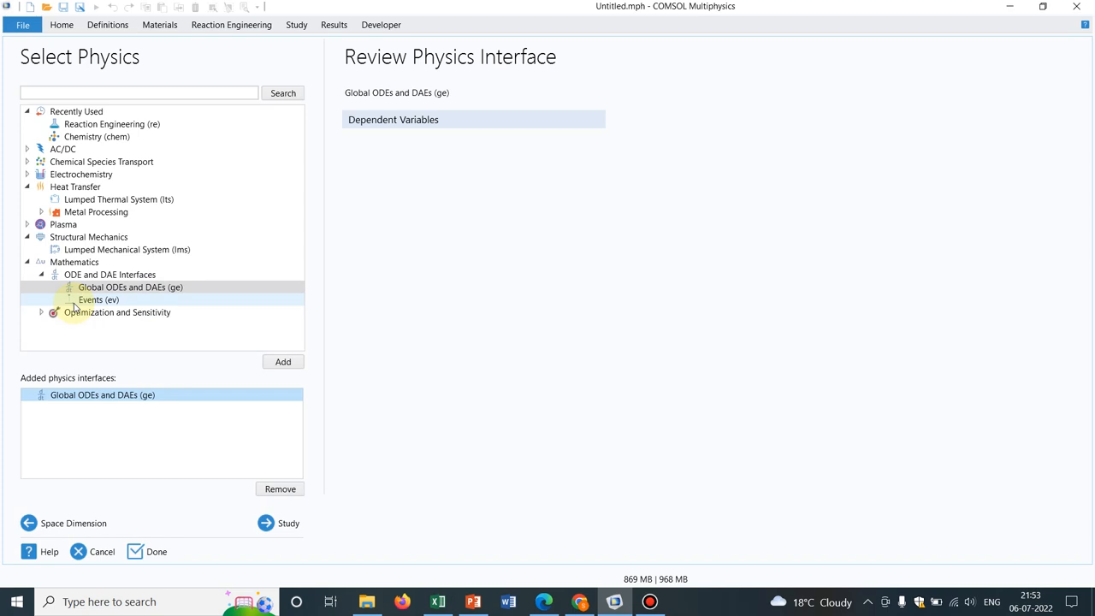
- Expand Plasma and AC/DC and view the Electrical Circuit interface description
left_click(27, 224)
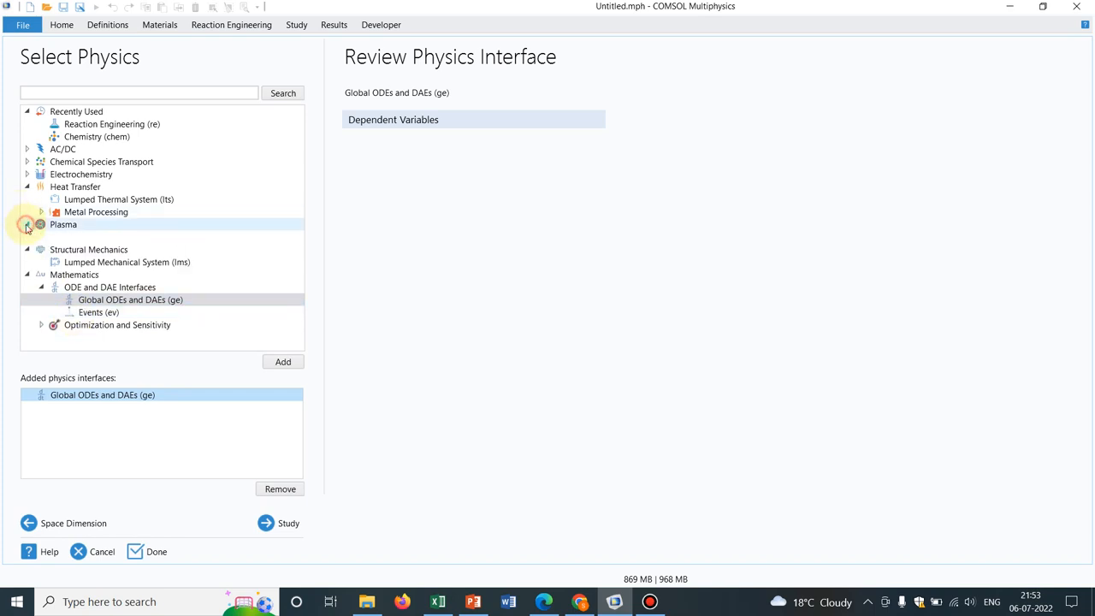
left_click(27, 224)
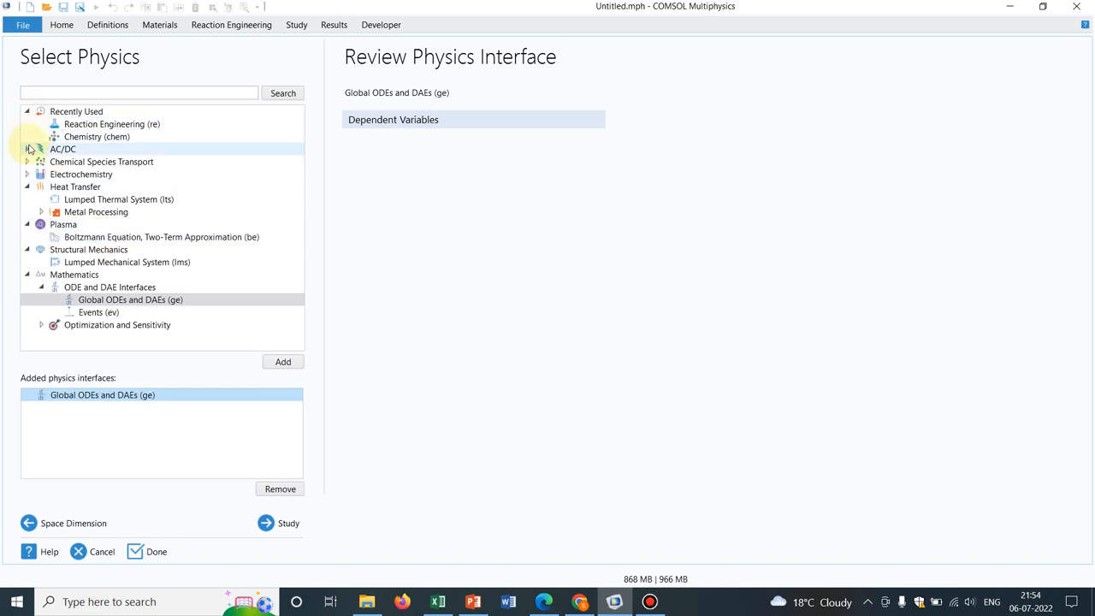
left_click(27, 149)
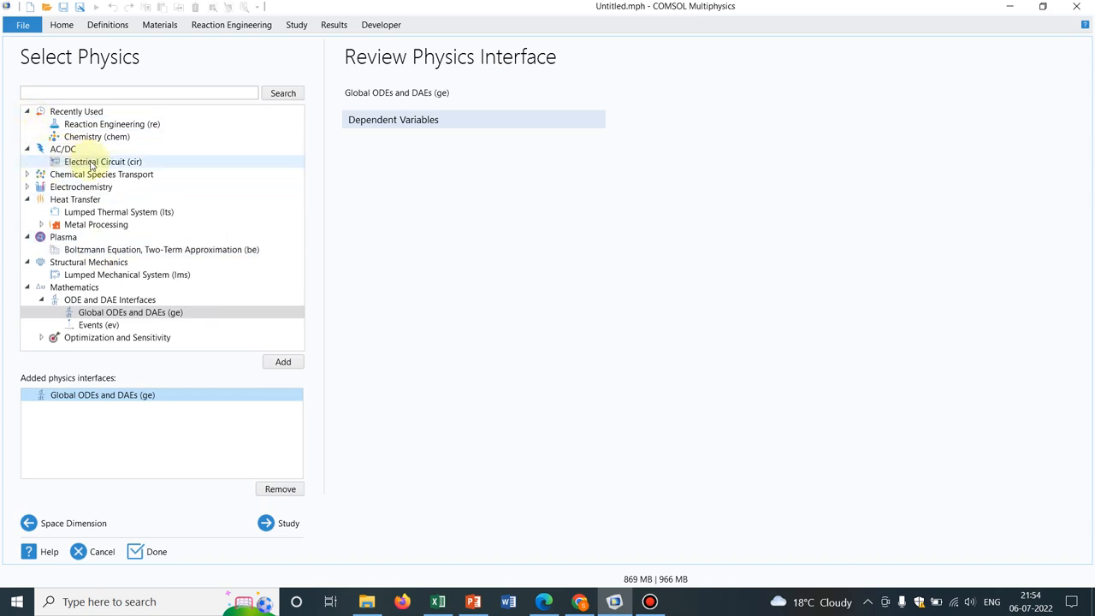
left_click(103, 161)
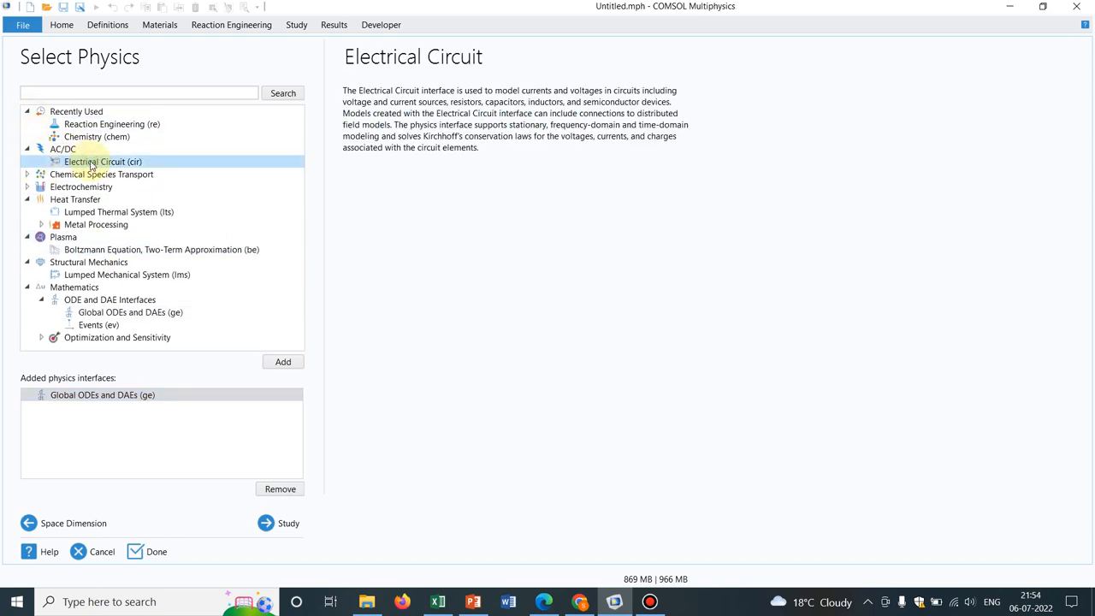